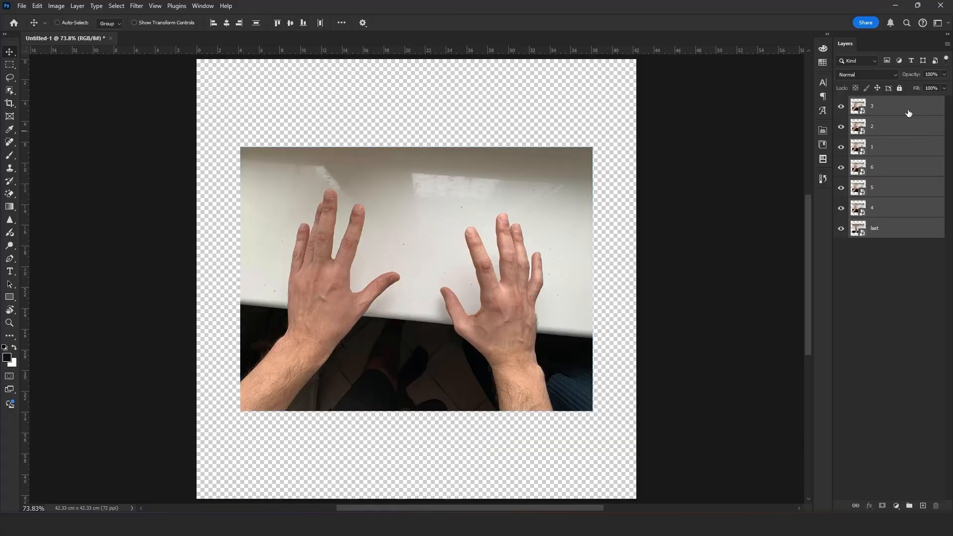
Select the hands with Object/Quick Selection, mask the background and apply a Black & White conversion
{"action": "key", "text": "w"}
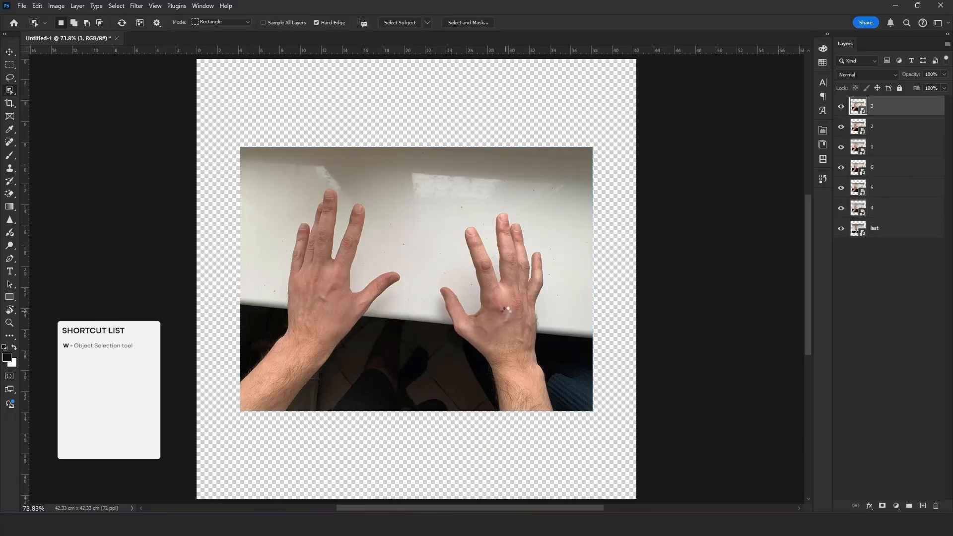
{"action": "key", "text": "shift+w"}
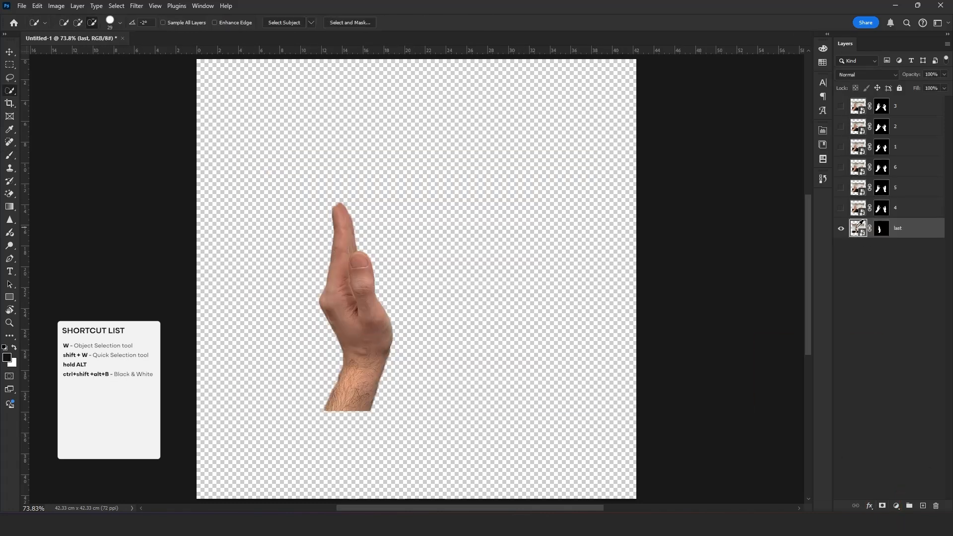
{"action": "key", "text": "ctrl+shift+alt+b"}
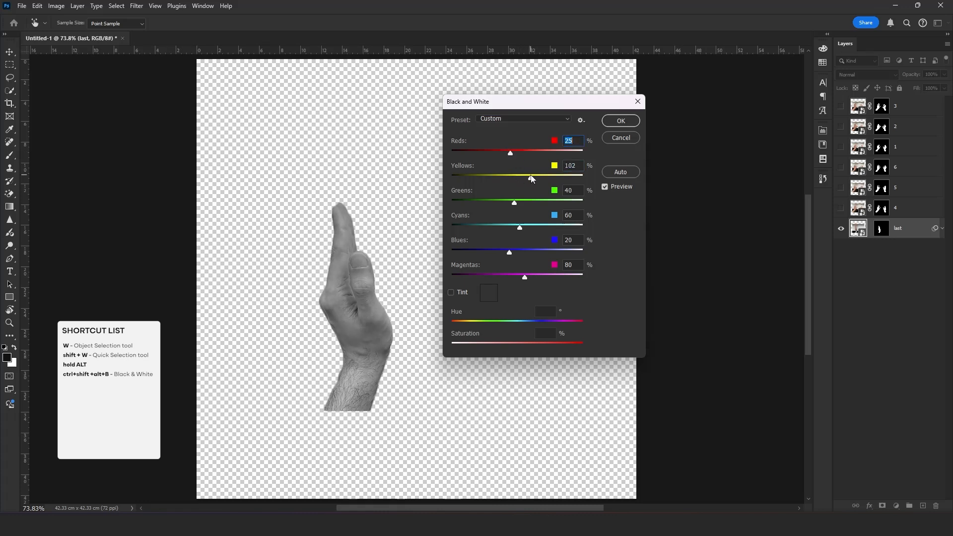
{"action": "left_click", "coordinate": [620, 120]}
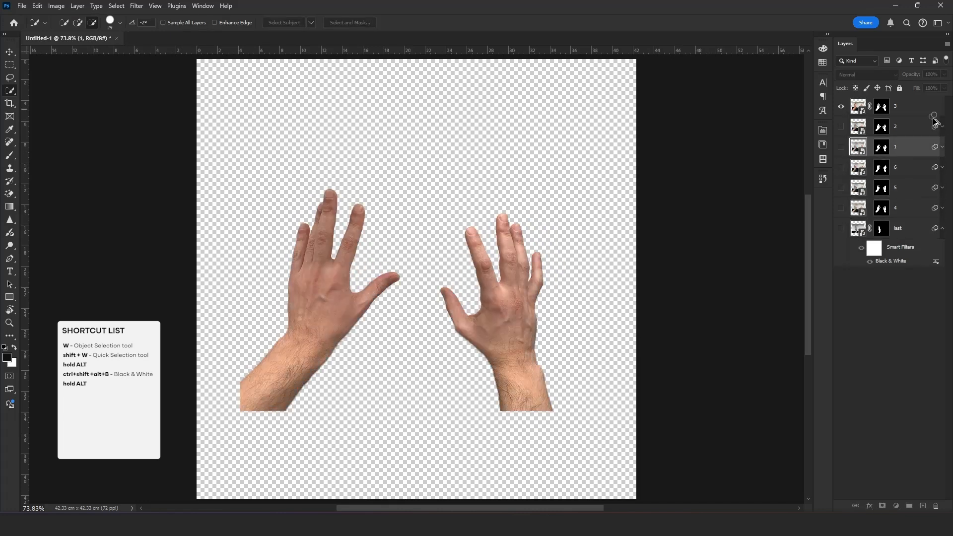
{"action": "right_click", "coordinate": [896, 228]}
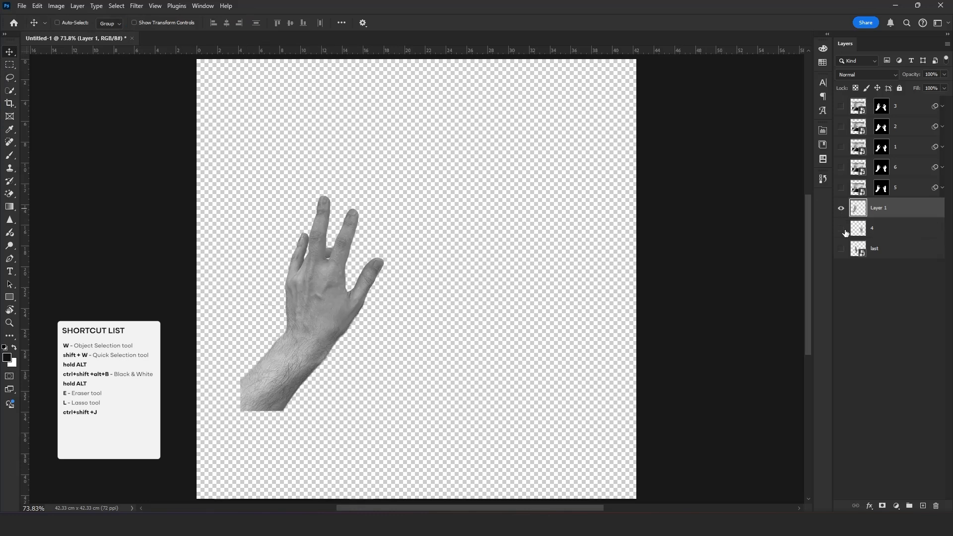
Rasterize the grayscale hand layer so part of it can be cut to a new layer
{"action": "left_click", "coordinate": [841, 189]}
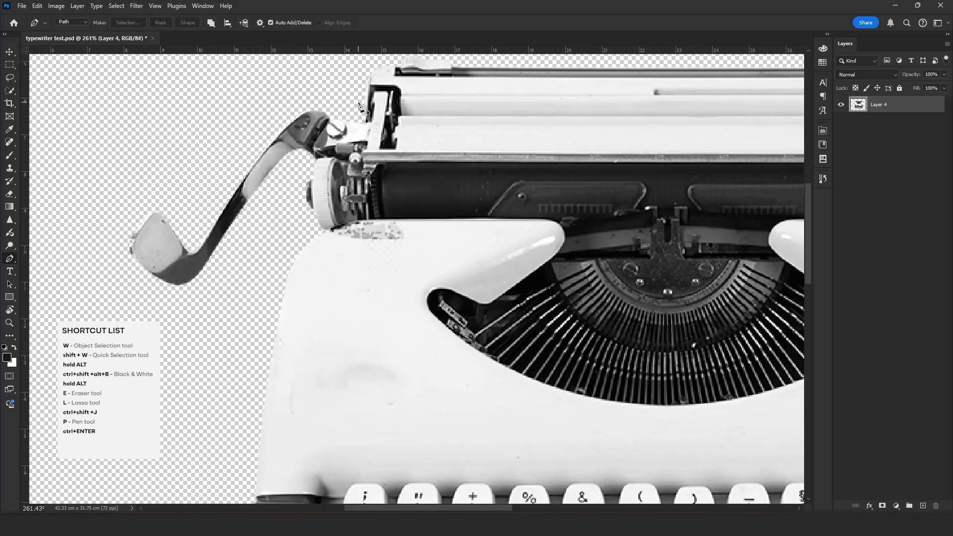
Cut the traced G key to its own layer with Ctrl+Shift+J and make it visible again
{"action": "key", "text": "ctrl+shift+j"}
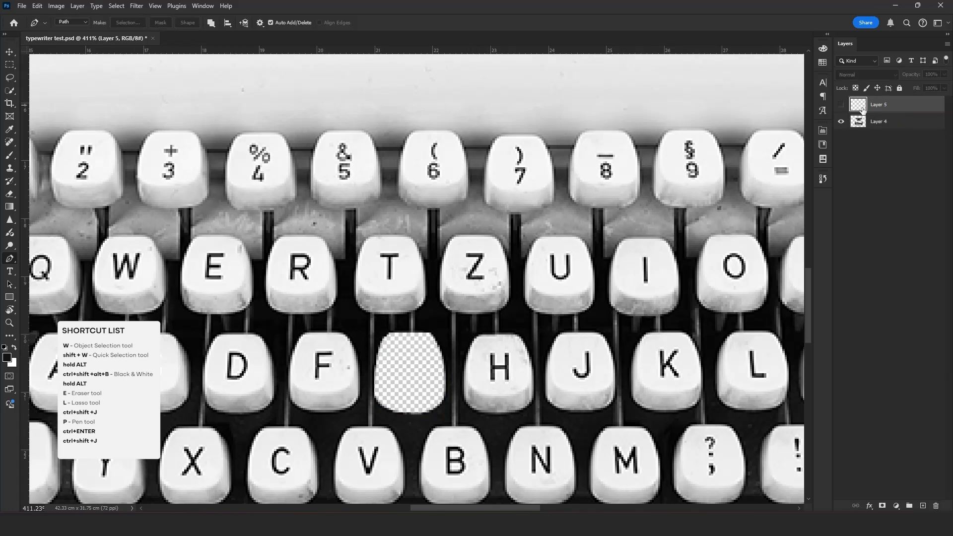
{"action": "left_click", "coordinate": [879, 121]}
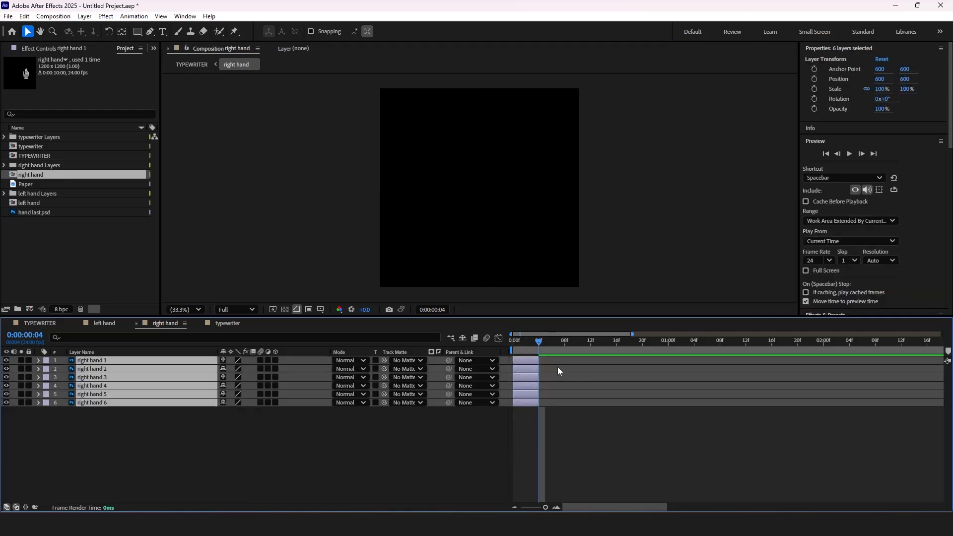
Trim and sequence the right hand pose layers, duplicating them up to 24 layers
{"action": "left_click", "coordinate": [92, 360]}
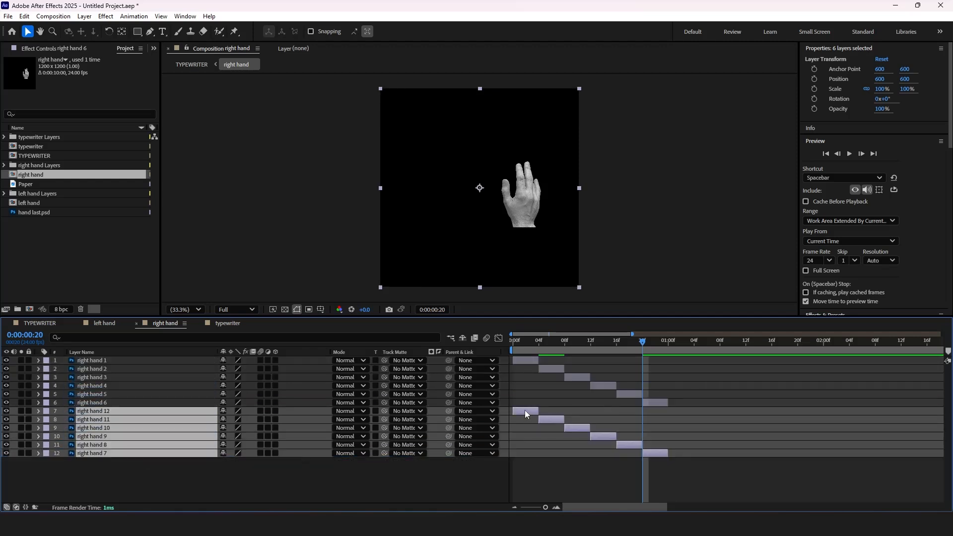
{"action": "left_click", "coordinate": [714, 341]}
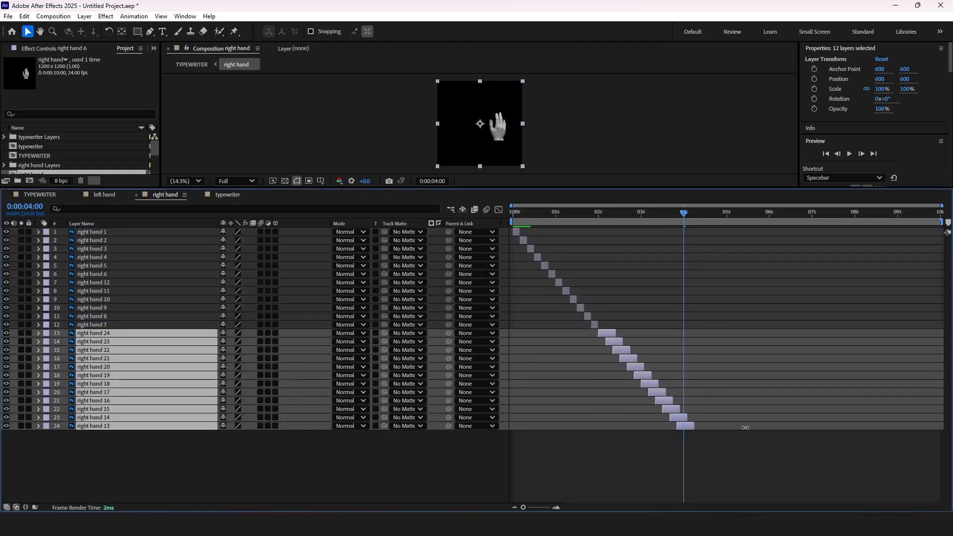
{"action": "left_click", "coordinate": [92, 426]}
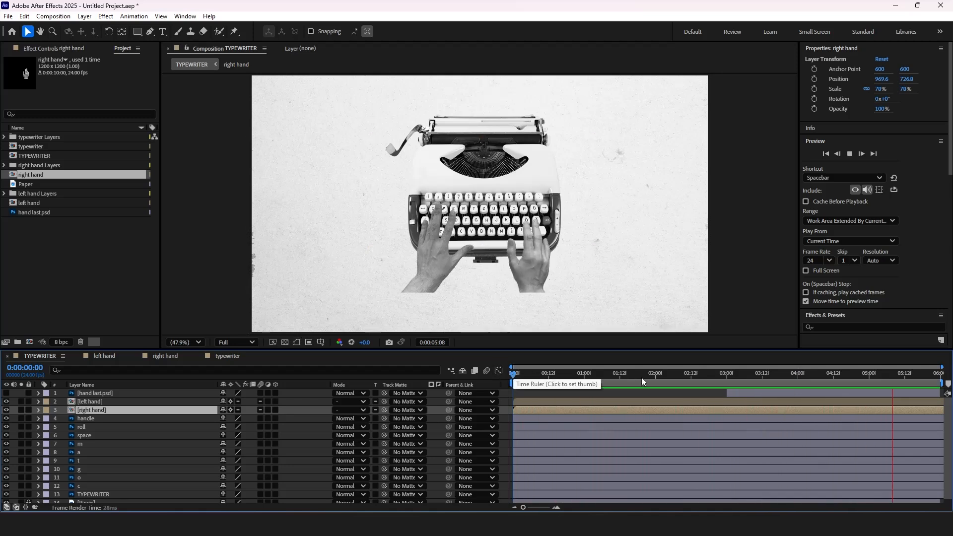
Extend right hand 13's out-point to the comp end and return to the TYPEWRITER composition
{"action": "left_click", "coordinate": [726, 372]}
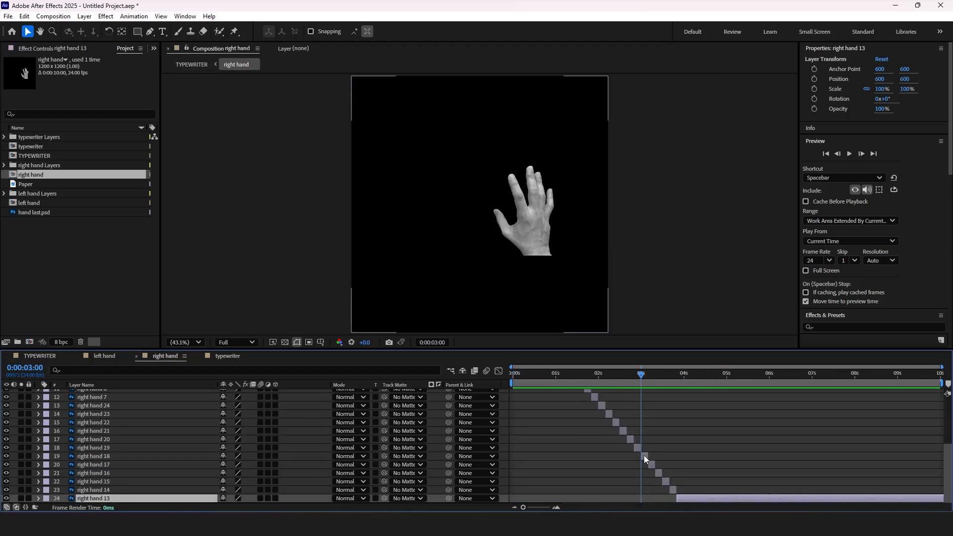
{"action": "left_click", "coordinate": [92, 456]}
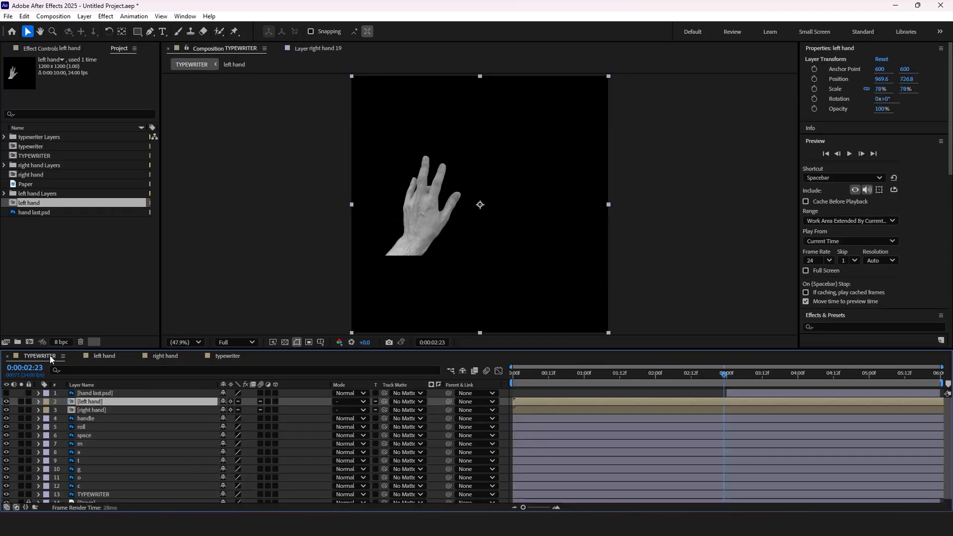
{"action": "left_click", "coordinate": [727, 372]}
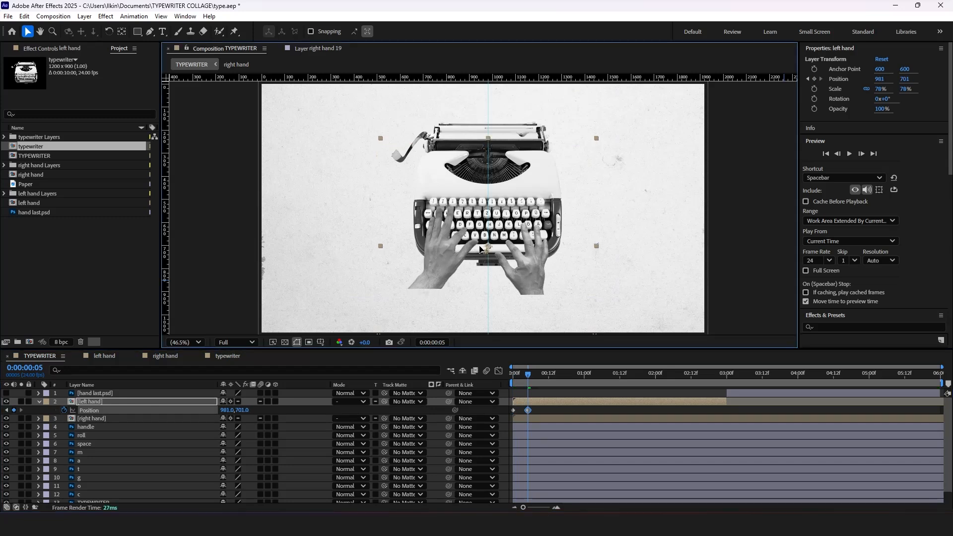
Move the left hand onto another key at a new time to add a Position keyframe, then rewind to the start
{"action": "left_click_drag", "start_coordinate": [480, 255], "coordinate": [462, 240]}
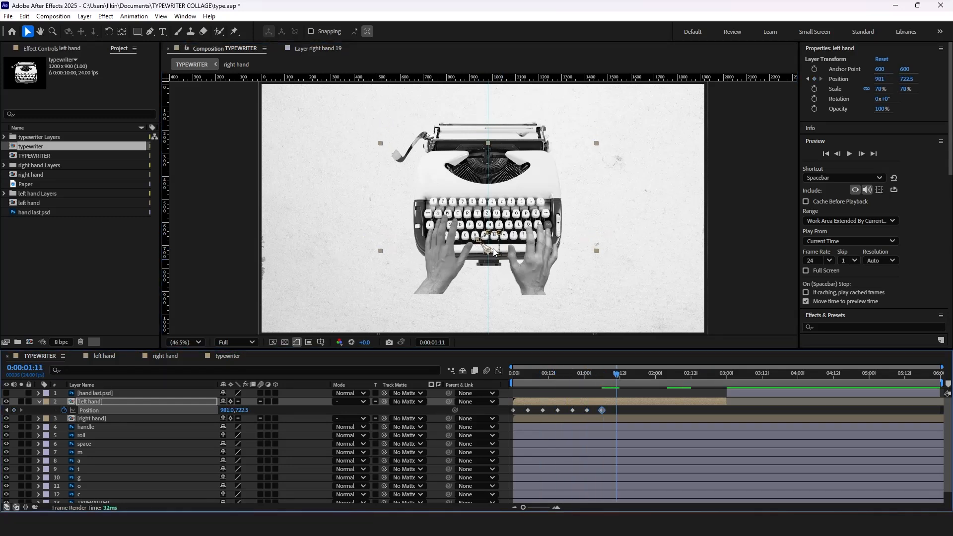
{"action": "left_click", "coordinate": [689, 372]}
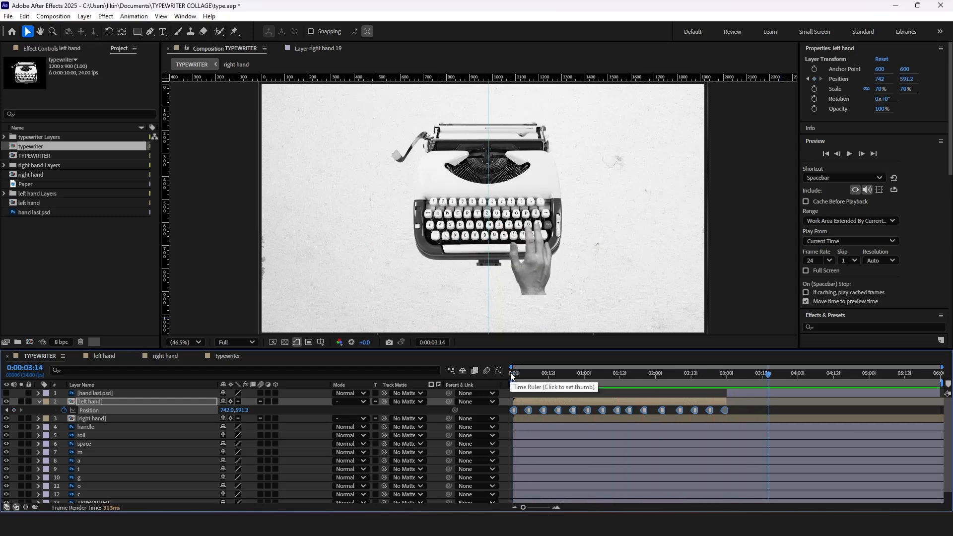
{"action": "left_click", "coordinate": [516, 372]}
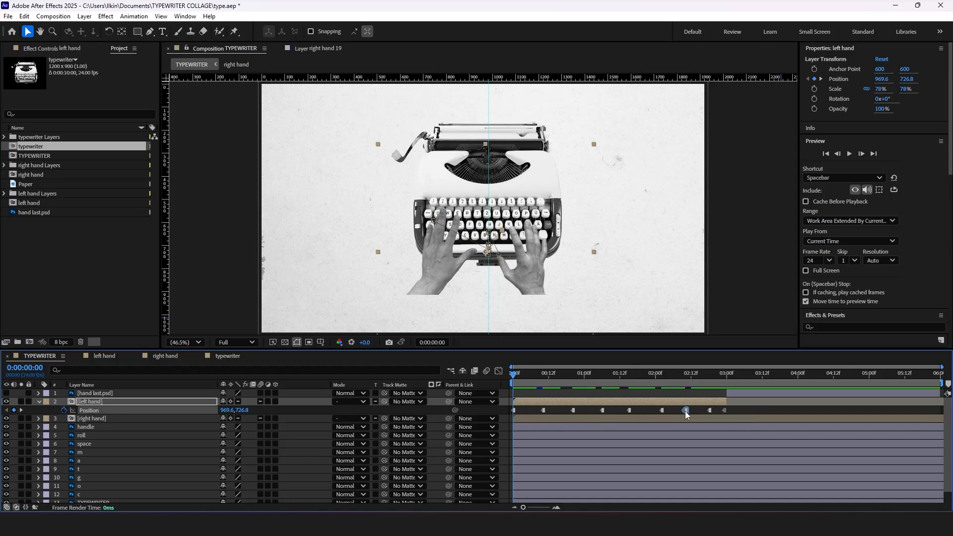
{"action": "mouse_move", "coordinate": [530, 377]}
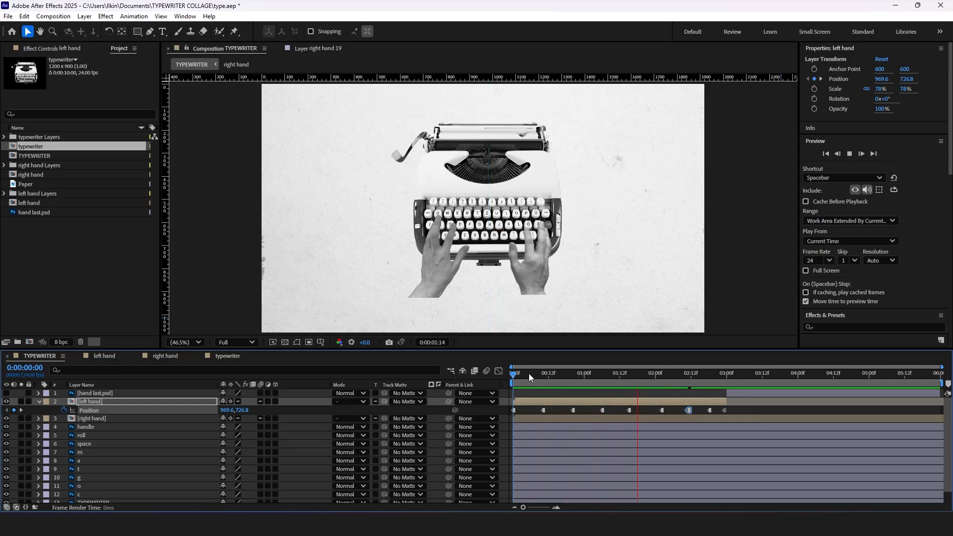
Rewind to the start to replay the left hand's hold-keyframe motion
{"action": "left_click", "coordinate": [538, 380]}
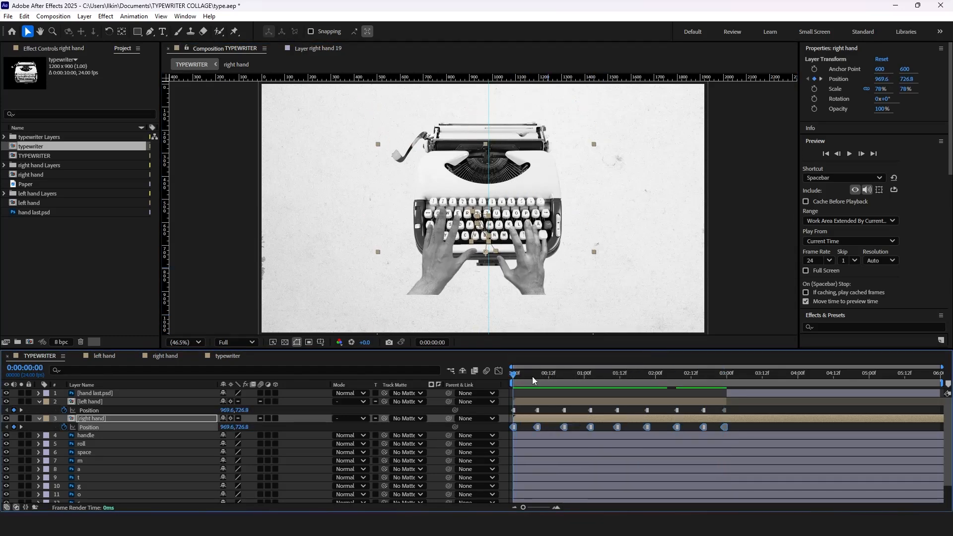
Go to the 2:23 keyframes and select the left hand's final Position keyframe to spread the hands apart
{"action": "left_click", "coordinate": [623, 373]}
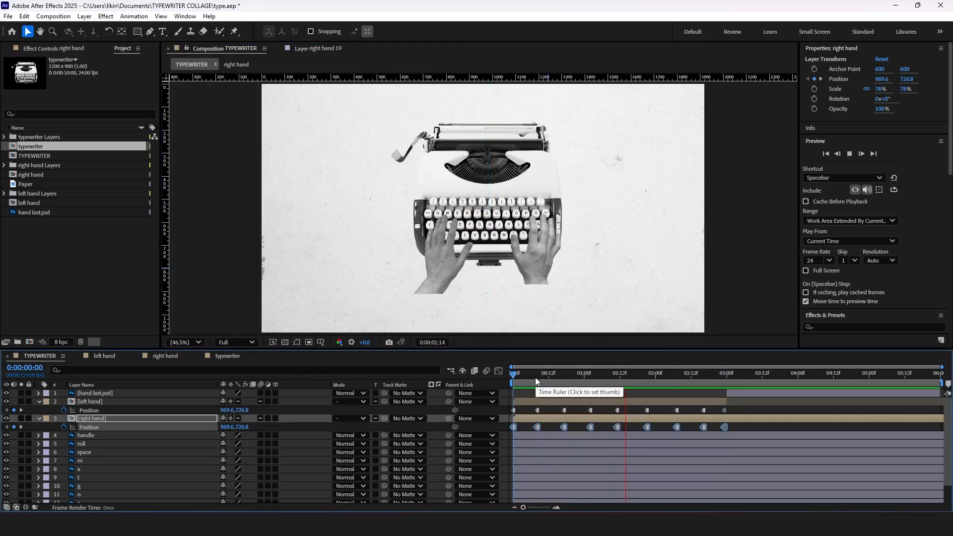
{"action": "left_click", "coordinate": [768, 372]}
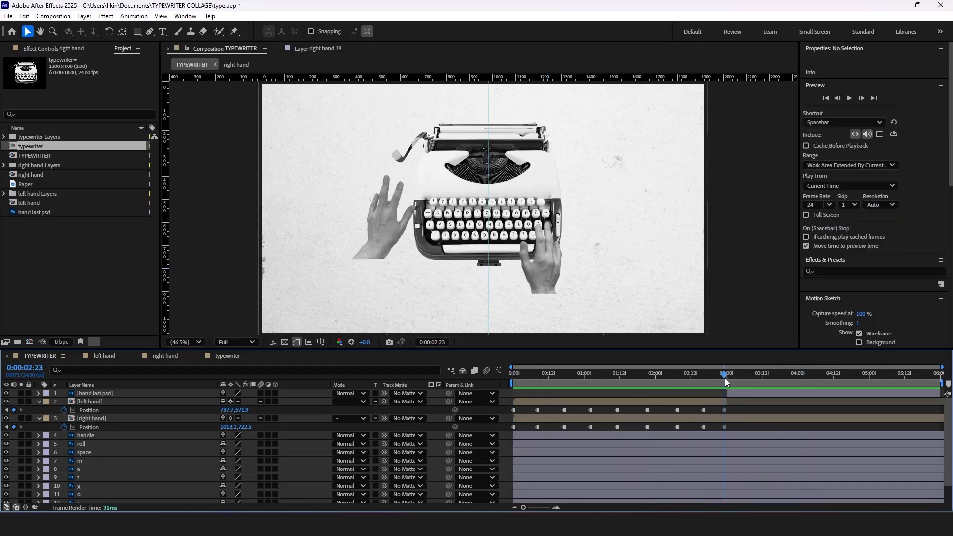
{"action": "left_click", "coordinate": [89, 401]}
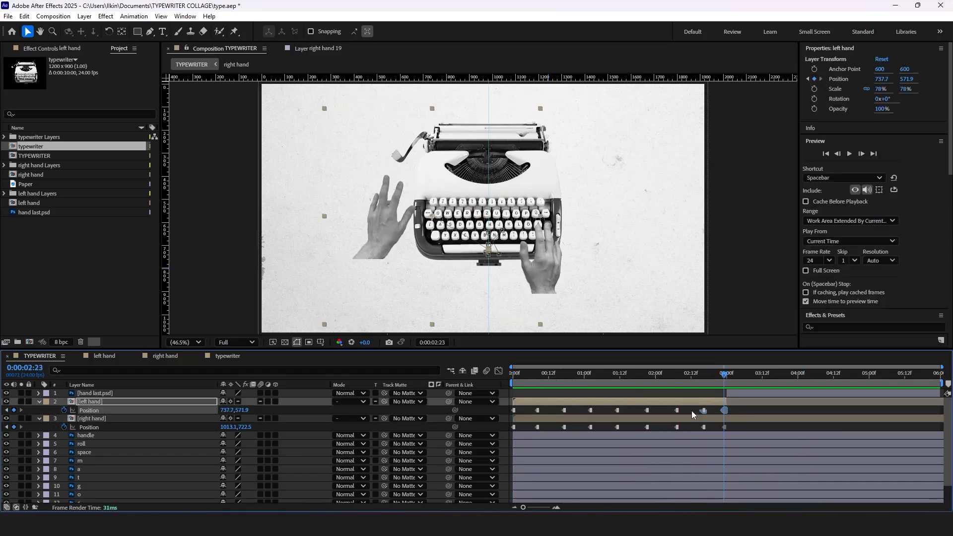
{"action": "left_click", "coordinate": [500, 370]}
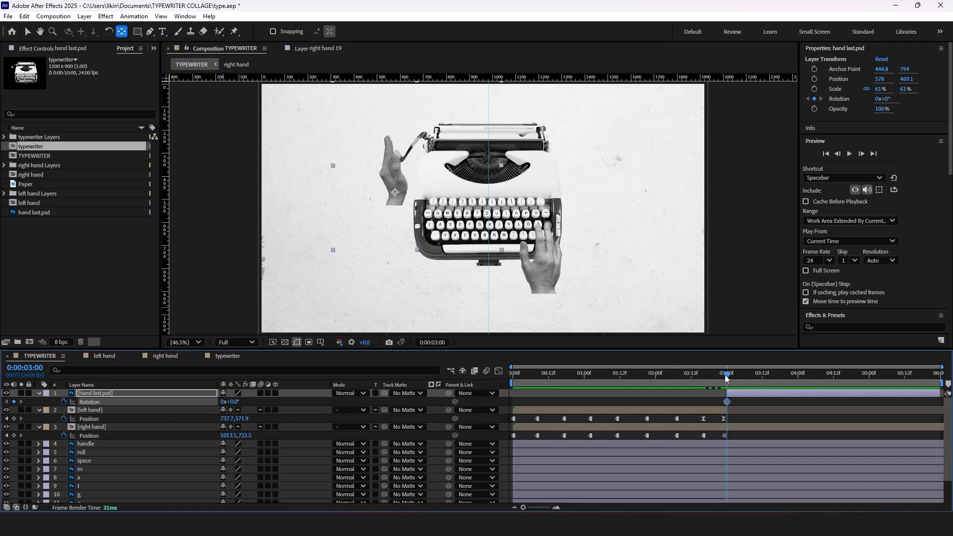
Select hand last's Rotation keyframes in the Graph Editor and steepen the speed curve for a snappier swing
{"action": "left_click", "coordinate": [742, 372]}
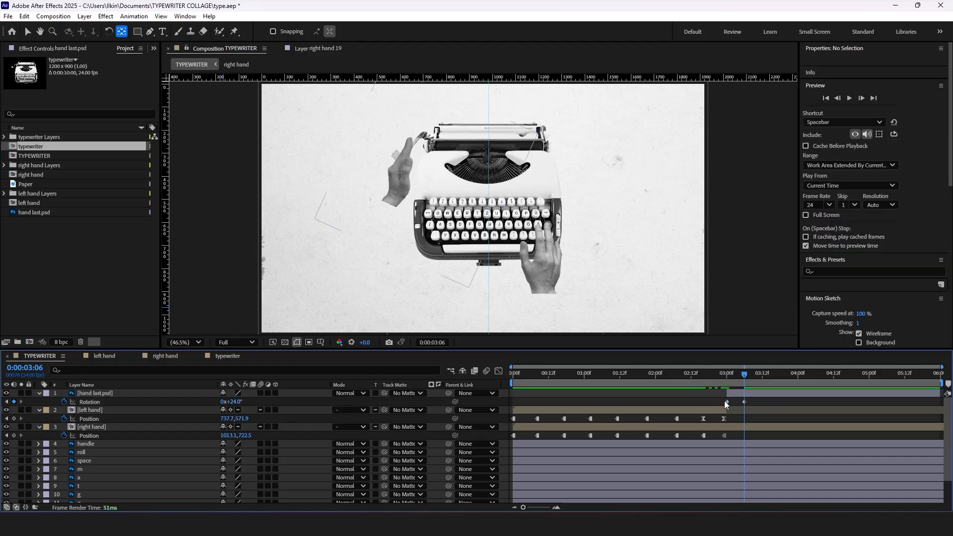
{"action": "left_click", "coordinate": [95, 393]}
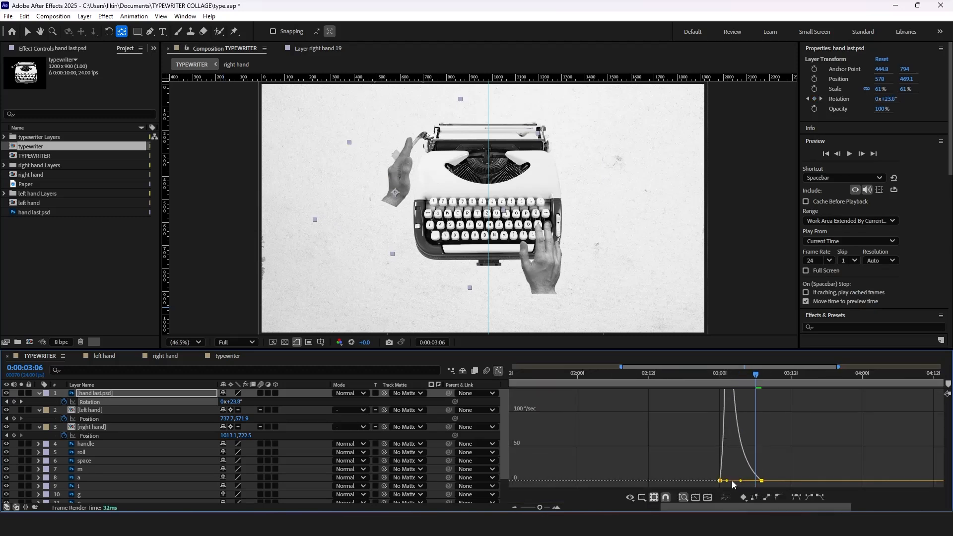
{"action": "left_click", "coordinate": [497, 371]}
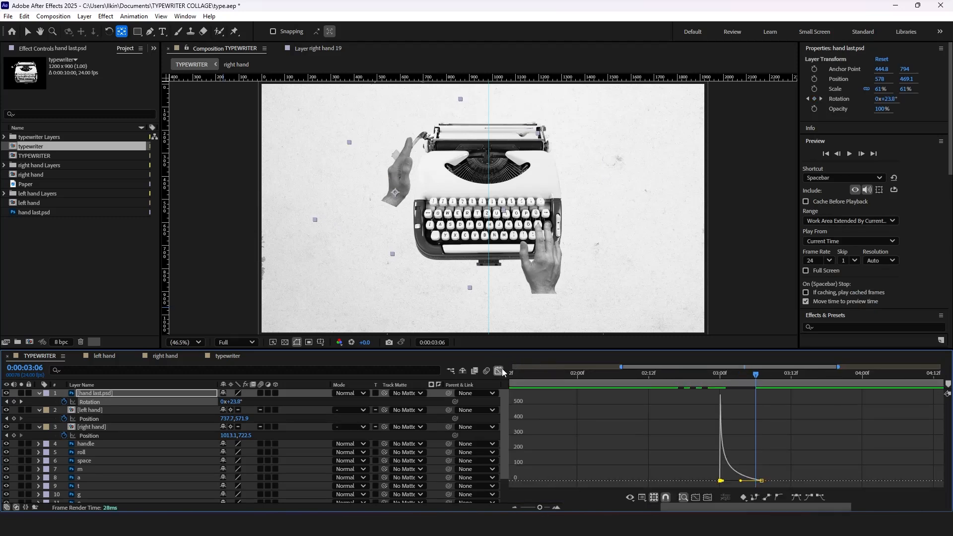
{"action": "left_click_drag", "start_coordinate": [754, 373], "coordinate": [677, 373]}
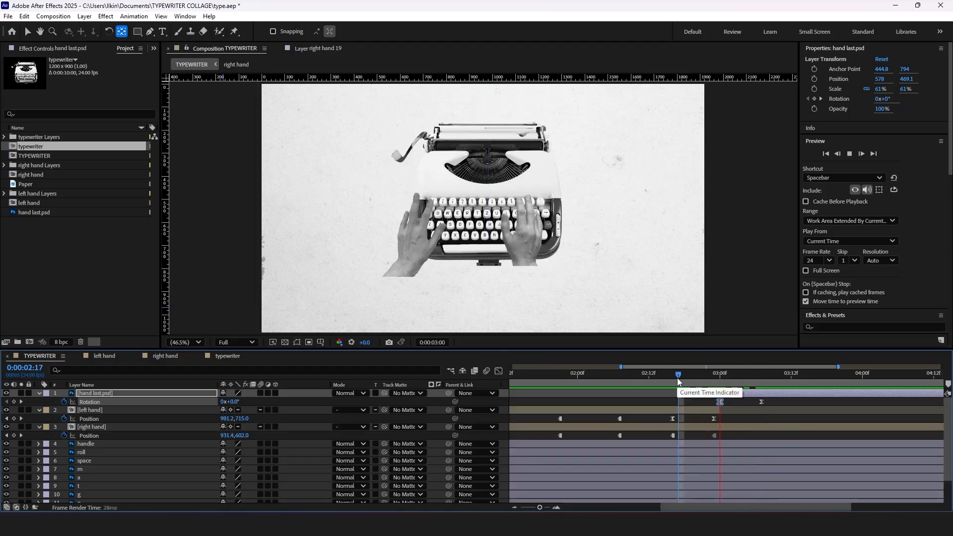
{"action": "left_click_drag", "start_coordinate": [678, 374], "coordinate": [767, 373]}
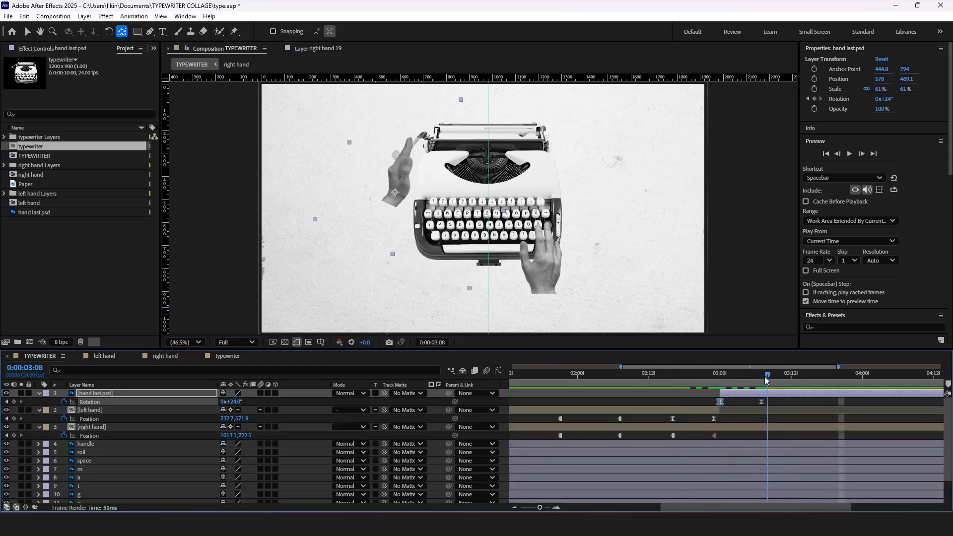
{"action": "left_click", "coordinate": [791, 373]}
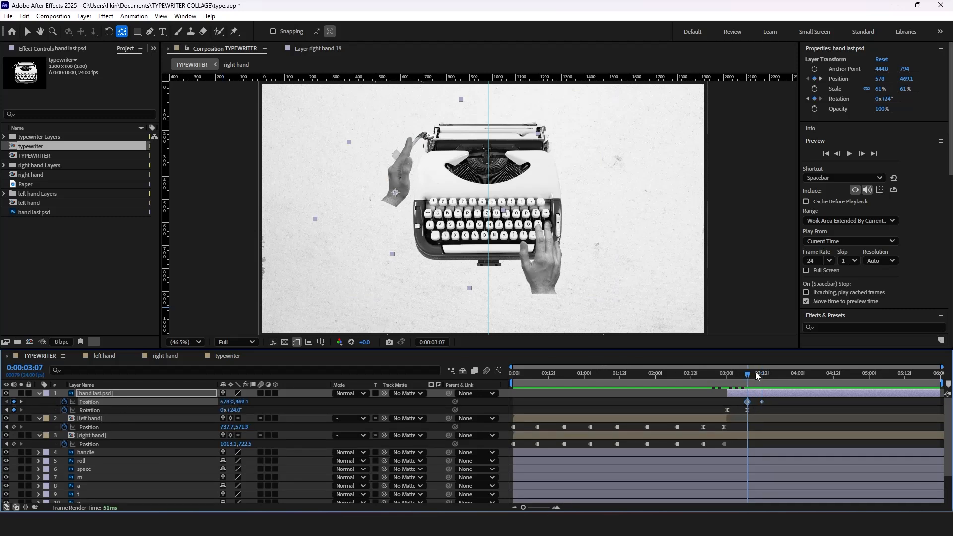
At 3:12 drag the tilted hand to a new spot to add a Position keyframe
{"action": "left_click", "coordinate": [761, 372]}
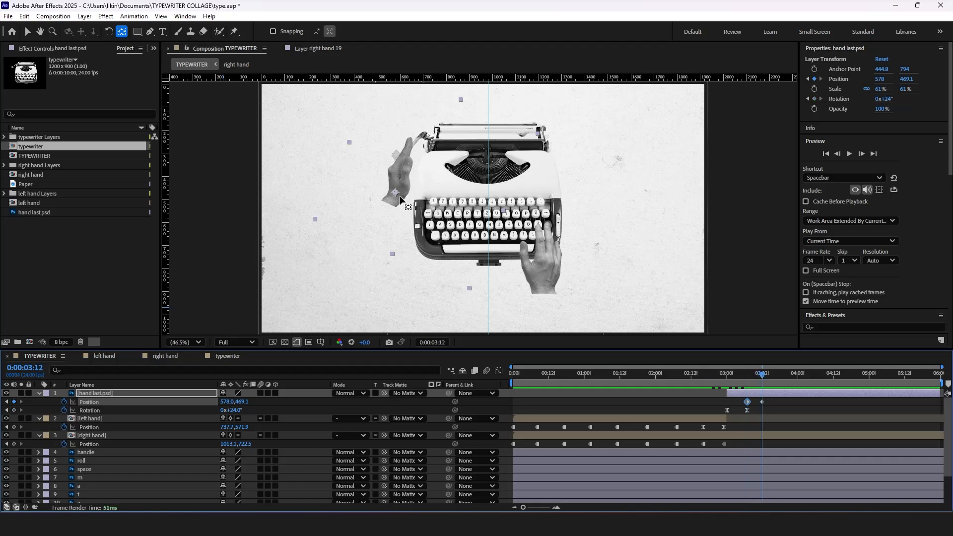
{"action": "left_click_drag", "start_coordinate": [394, 194], "coordinate": [404, 203]}
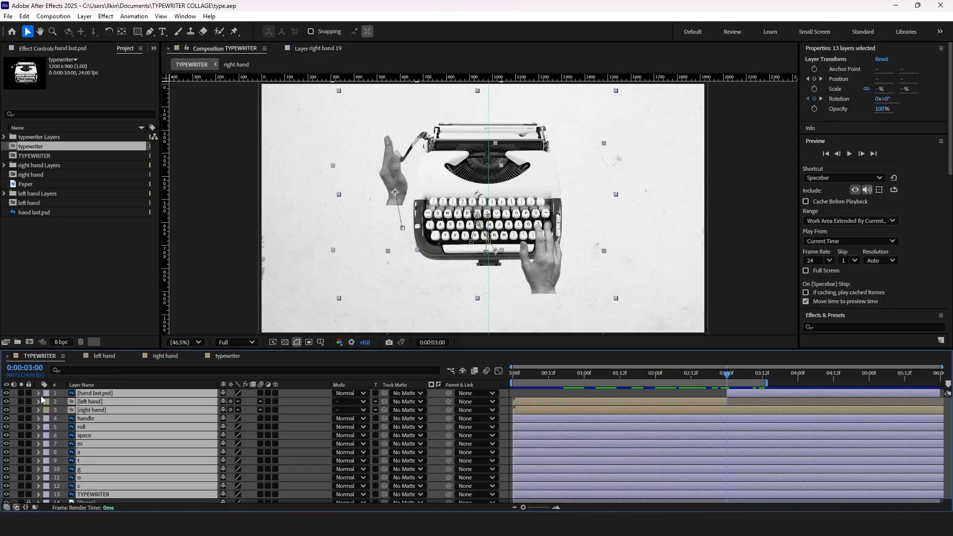
Solo the typewriter handle layer so only the lever shows in the viewer
{"action": "left_click", "coordinate": [508, 473]}
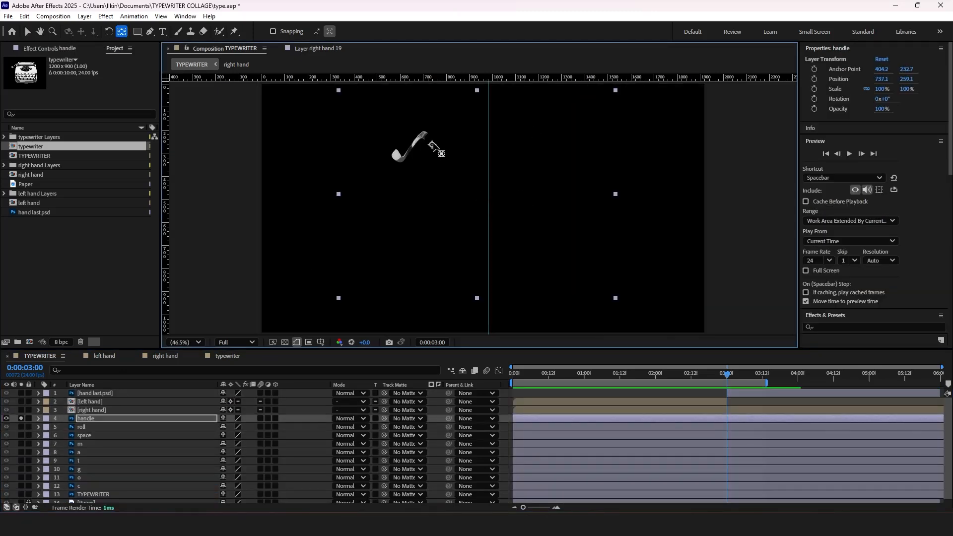
Drag the handle layer's anchor point down to the base of the lever
{"action": "left_click_drag", "start_coordinate": [434, 152], "coordinate": [430, 140]}
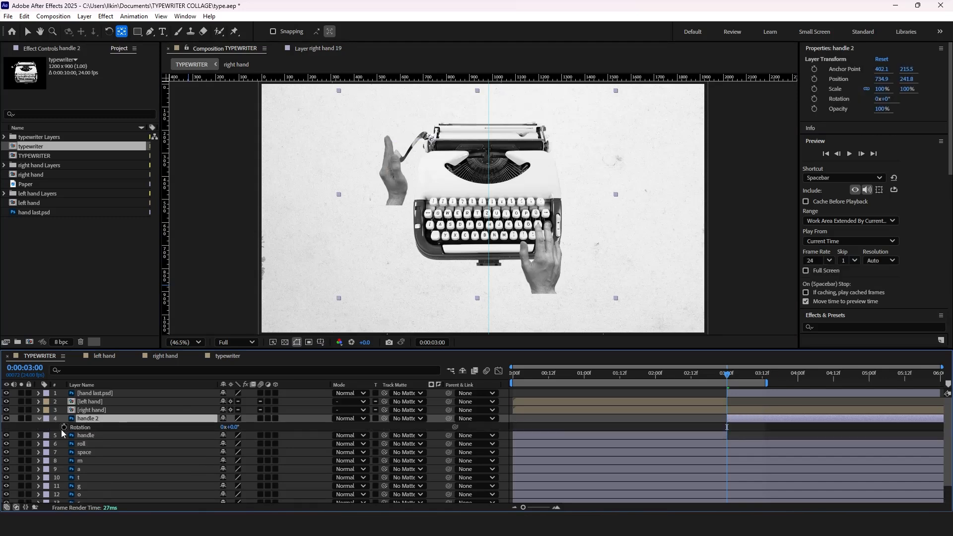
Keyframe handle 2's Rotation from 0° at 3:00 to -32° at 3:07 and select the keyframes
{"action": "left_click", "coordinate": [95, 392]}
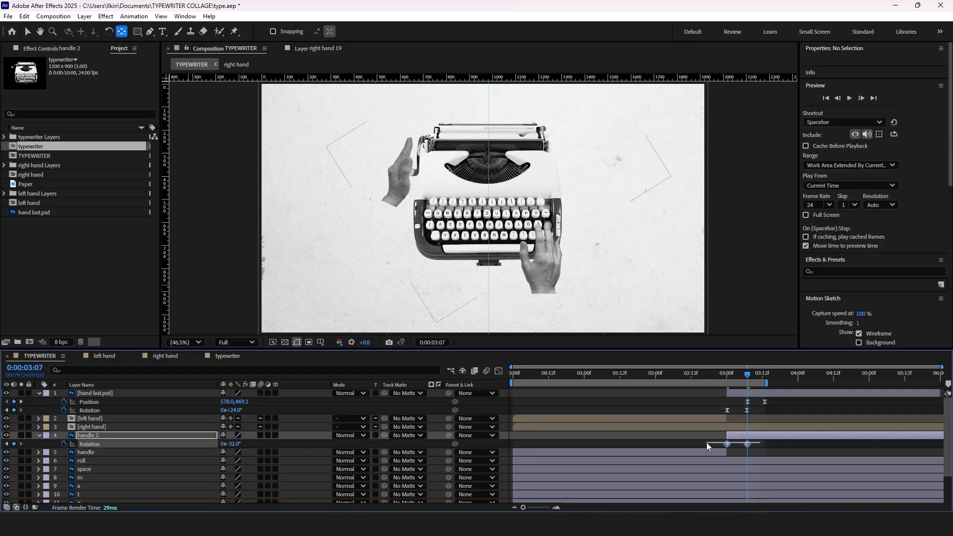
{"action": "left_click", "coordinate": [88, 436]}
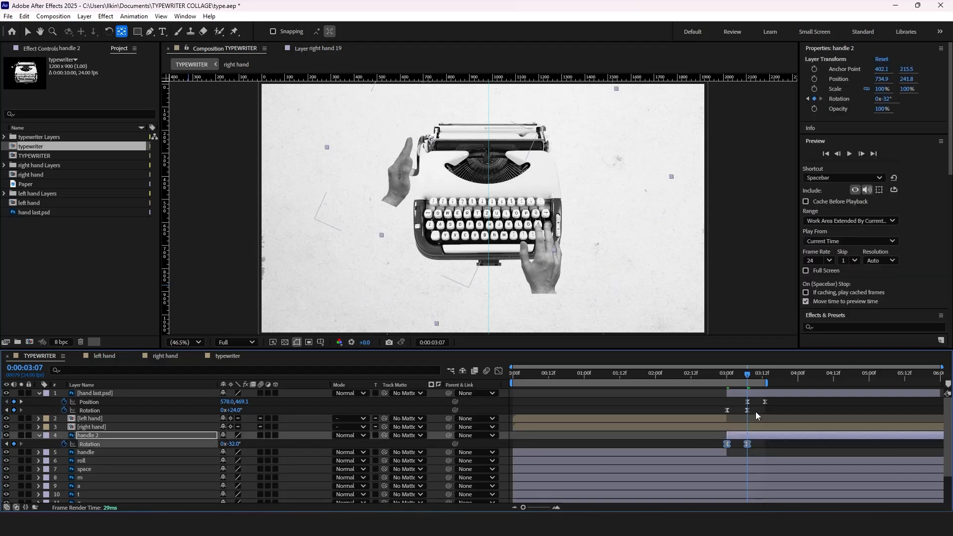
{"action": "left_click", "coordinate": [497, 371]}
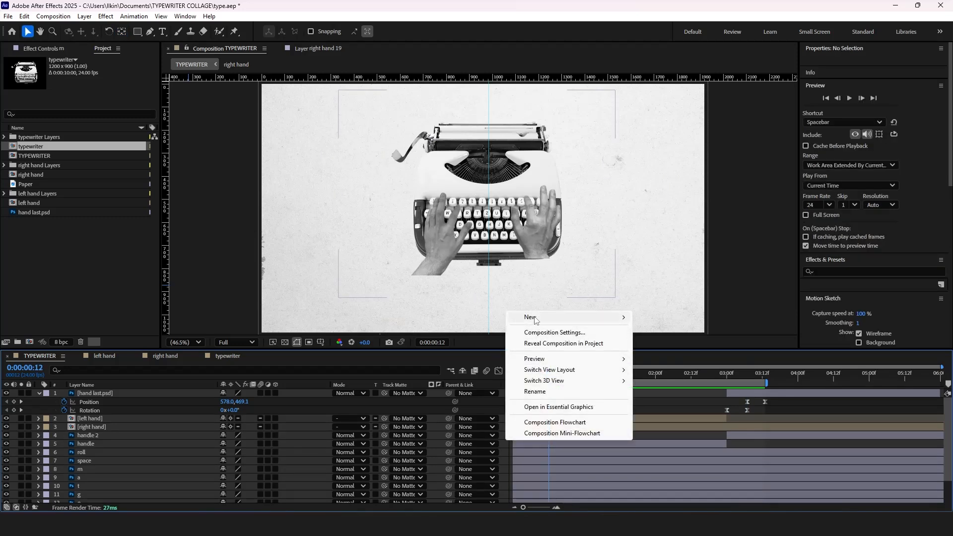
{"action": "mouse_move", "coordinate": [530, 317]}
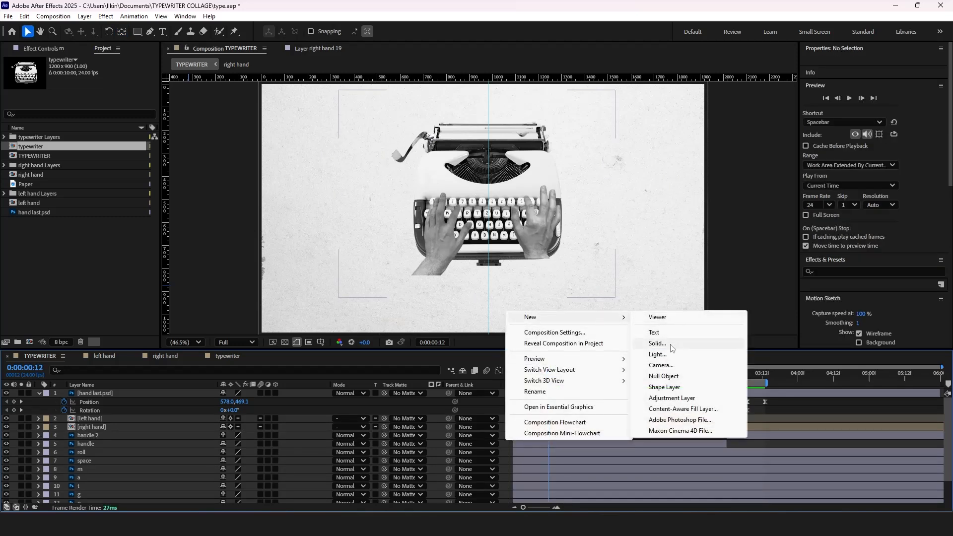
Create Null 1 parenting handle, handle 2 and roll, and keyframe its sideways Position from 0:00
{"action": "left_click", "coordinate": [663, 375]}
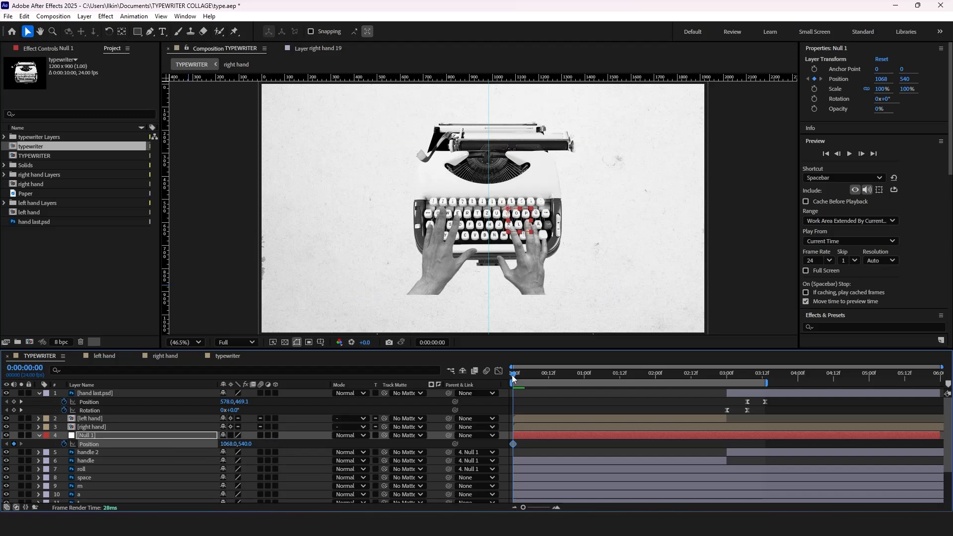
{"action": "left_click", "coordinate": [661, 373]}
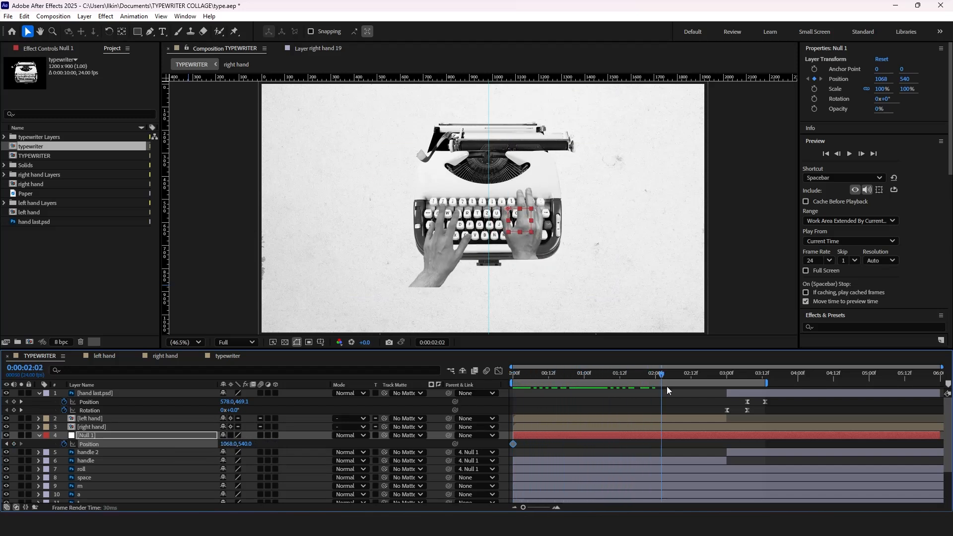
{"action": "left_click", "coordinate": [726, 372]}
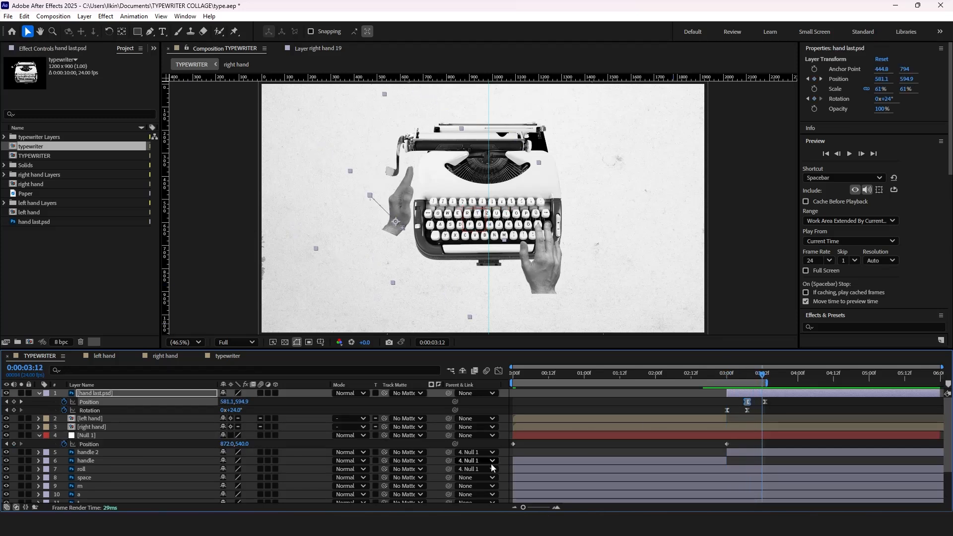
{"action": "left_click", "coordinate": [86, 434]}
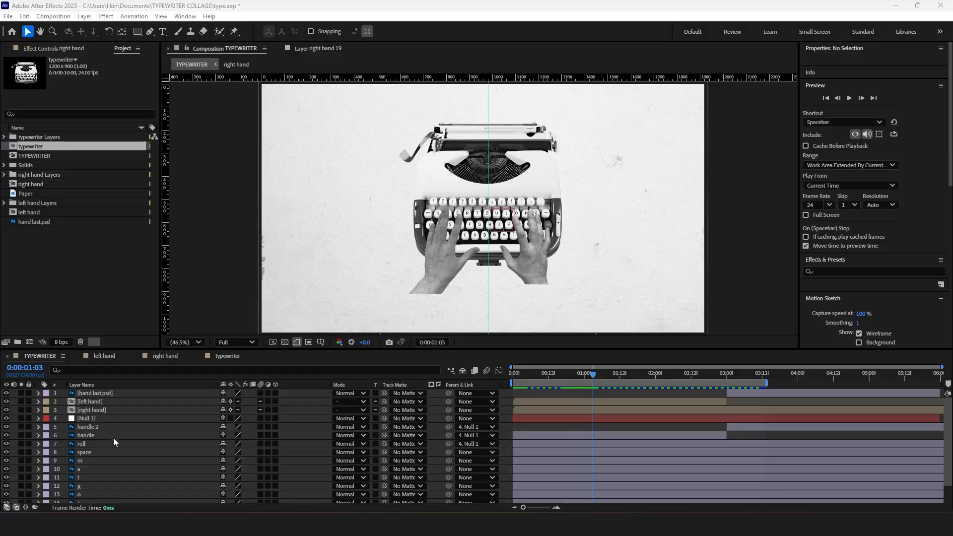
Solo the space layer and place Scale keyframes around 1:00–1:06 dipping to 90%
{"action": "left_click", "coordinate": [84, 451]}
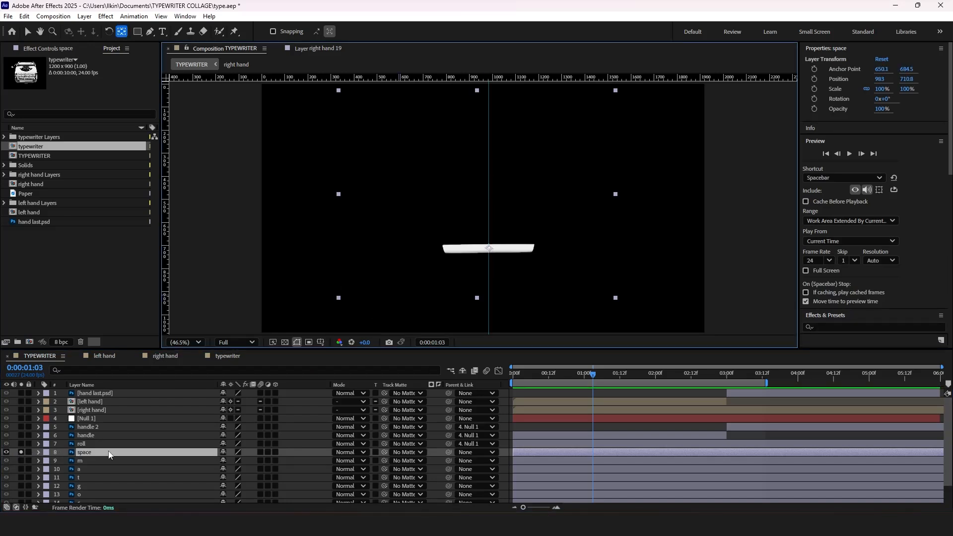
{"action": "left_click", "coordinate": [37, 452]}
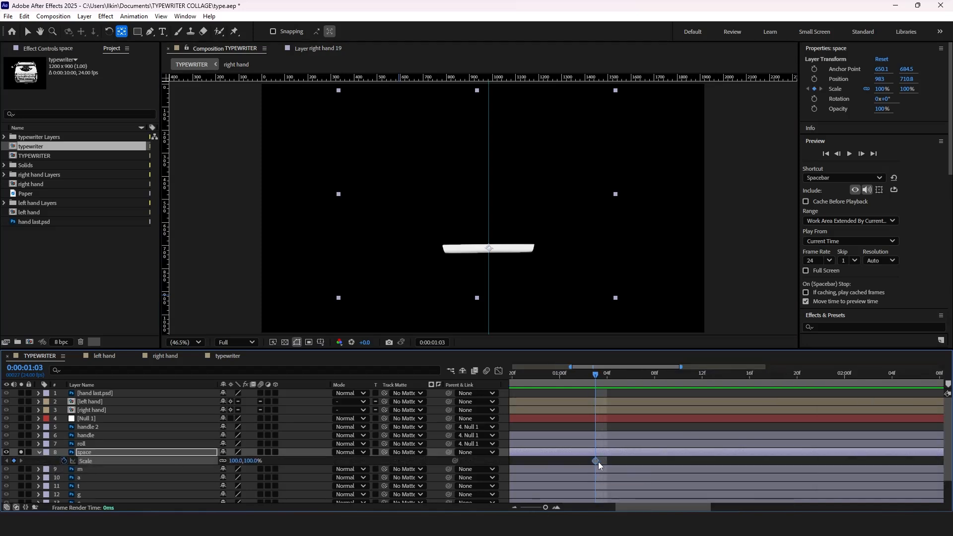
{"action": "left_click_drag", "start_coordinate": [594, 459], "coordinate": [569, 459]}
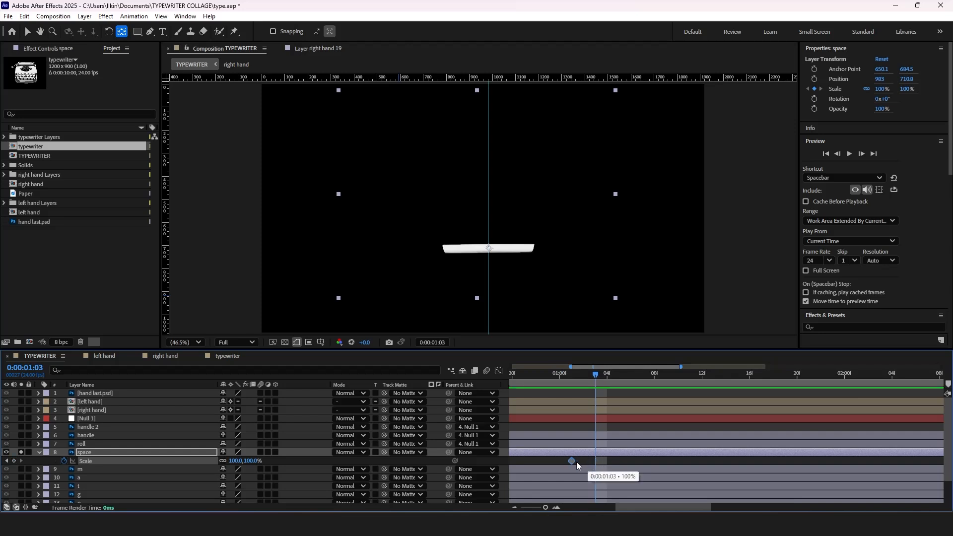
{"action": "double_click", "coordinate": [237, 459]}
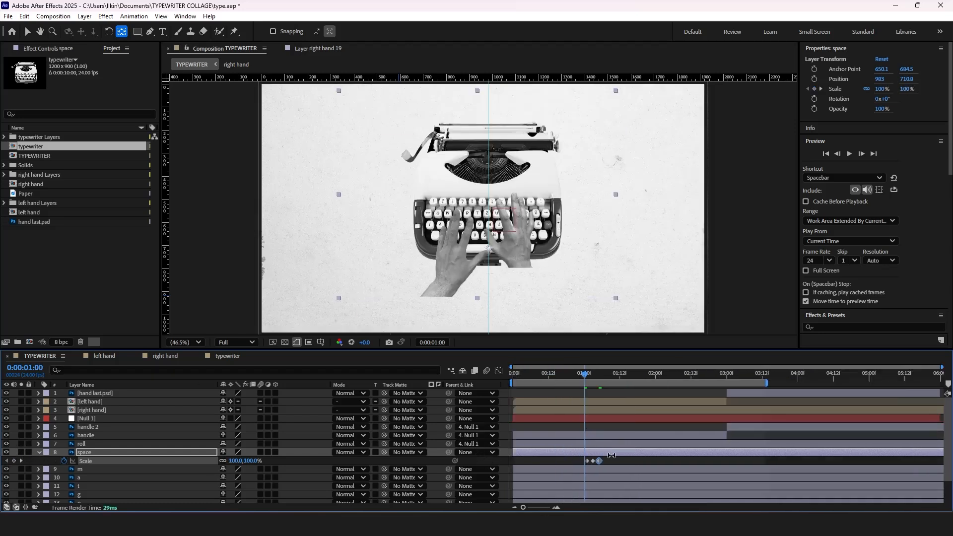
Apply Easy Ease to the space bar's scale keys and preview the press around 1:12
{"action": "right_click", "coordinate": [598, 460]}
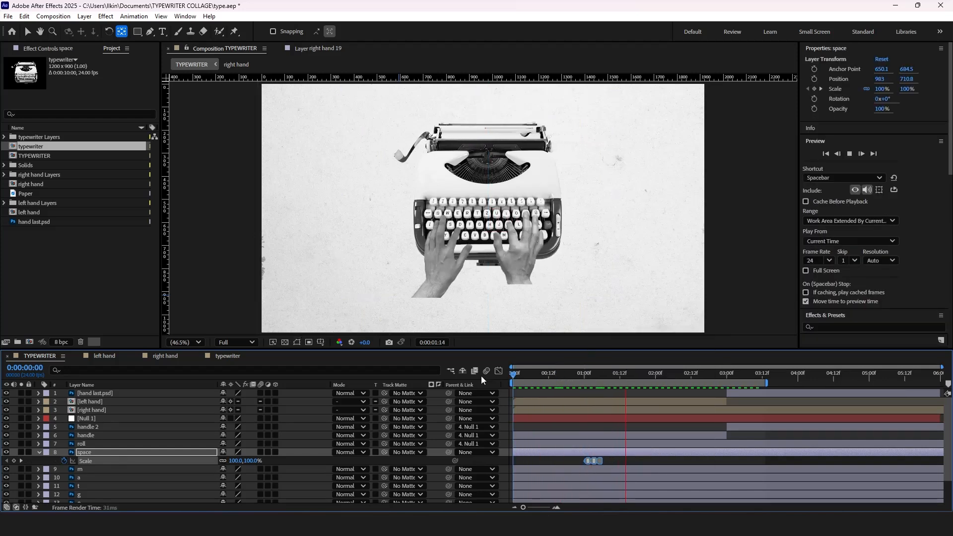
{"action": "left_click", "coordinate": [656, 372]}
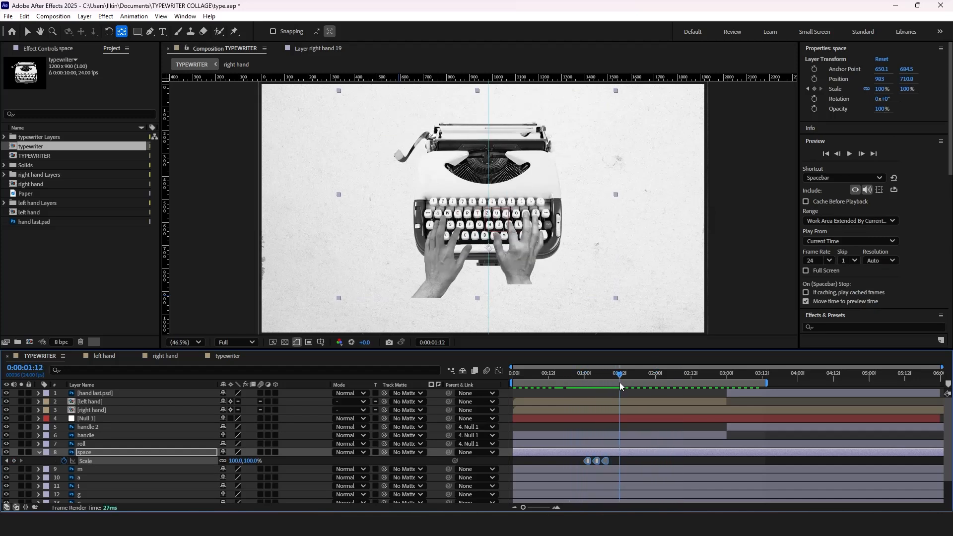
{"action": "left_click", "coordinate": [623, 372]}
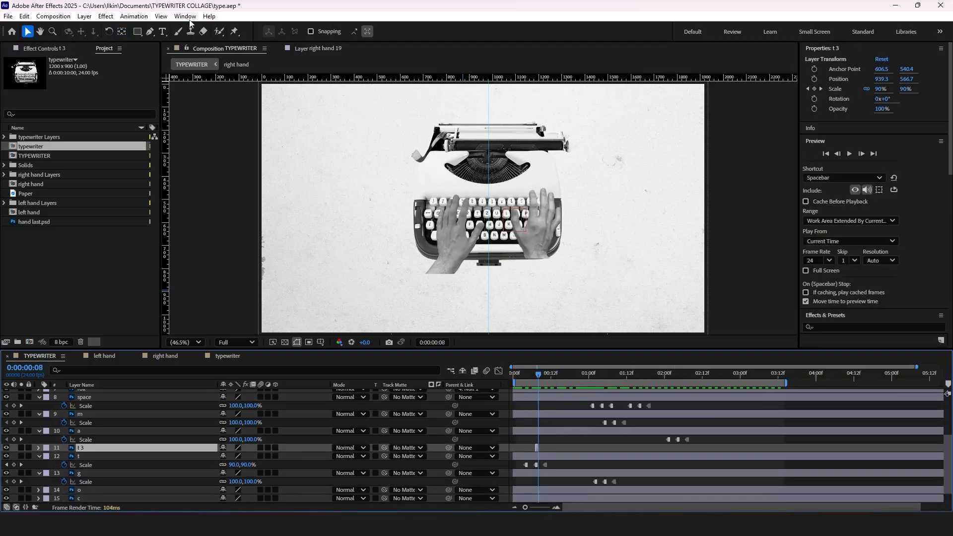
Apply a black Fill effect at 27% opacity to the t 3 key layer
{"action": "type", "text": "fill"}
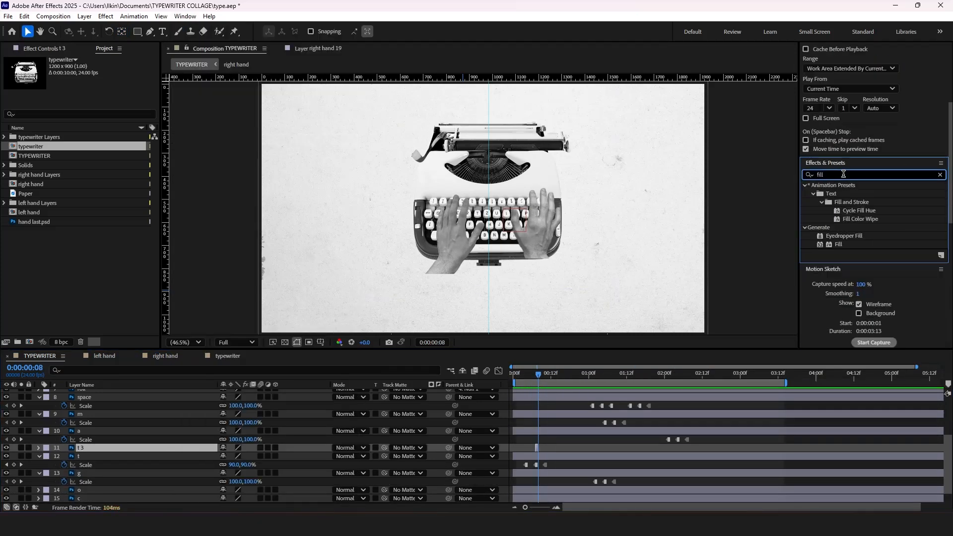
{"action": "left_click", "coordinate": [838, 244]}
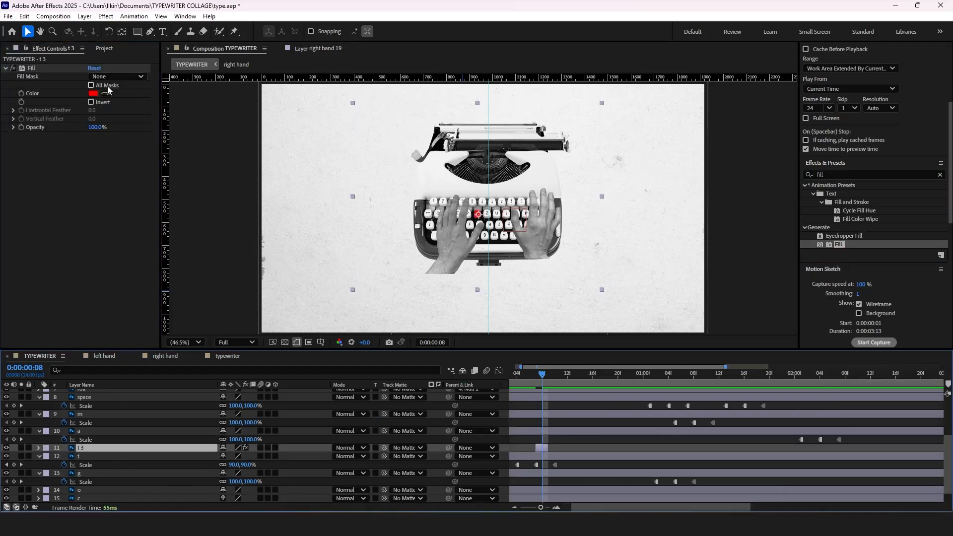
{"action": "left_click", "coordinate": [93, 93]}
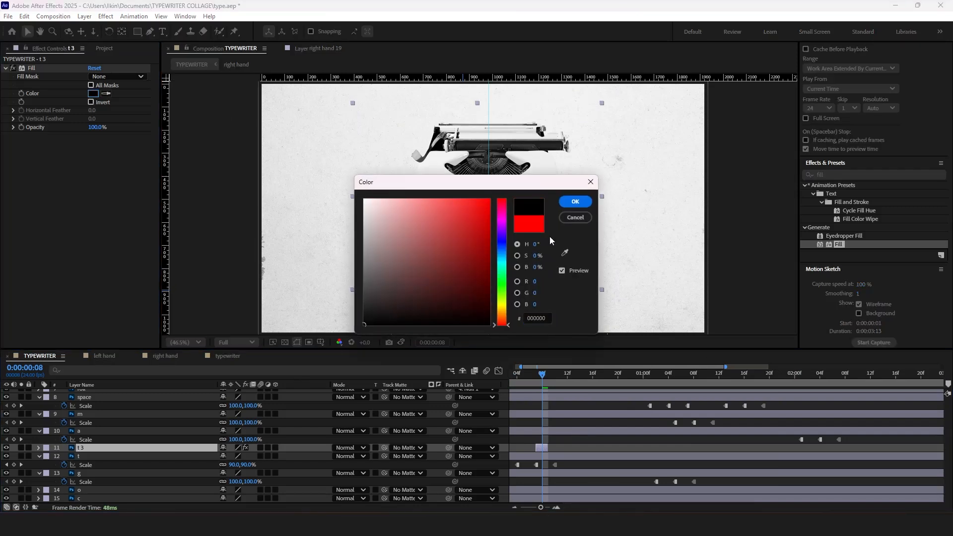
{"action": "left_click", "coordinate": [573, 202]}
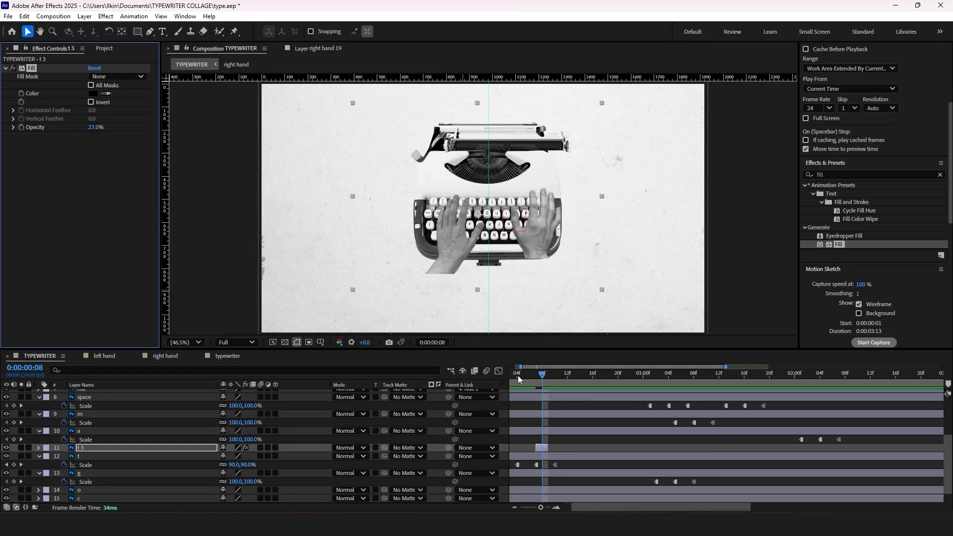
Scrub the timeline from the start to check the darkened key press
{"action": "left_click", "coordinate": [667, 372]}
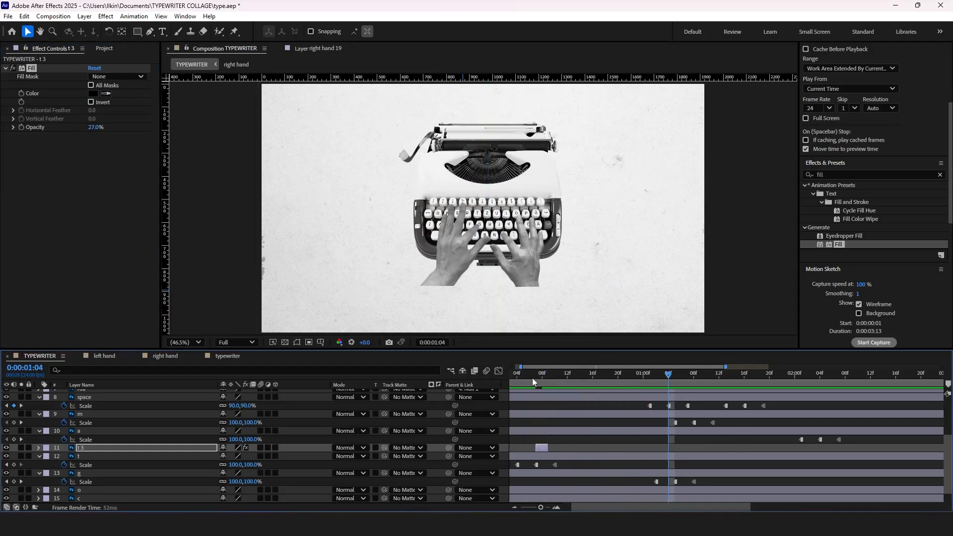
{"action": "left_click", "coordinate": [541, 374]}
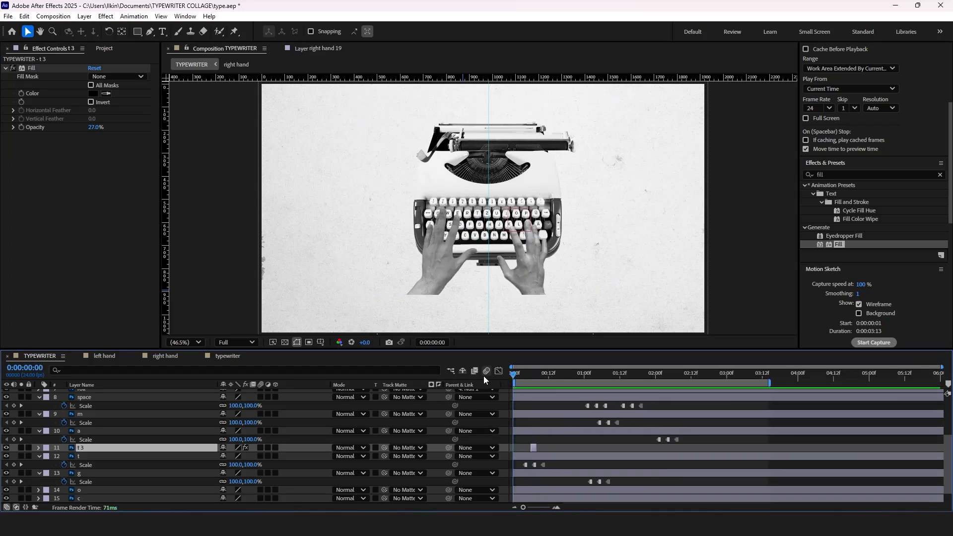
{"action": "left_click", "coordinate": [588, 372]}
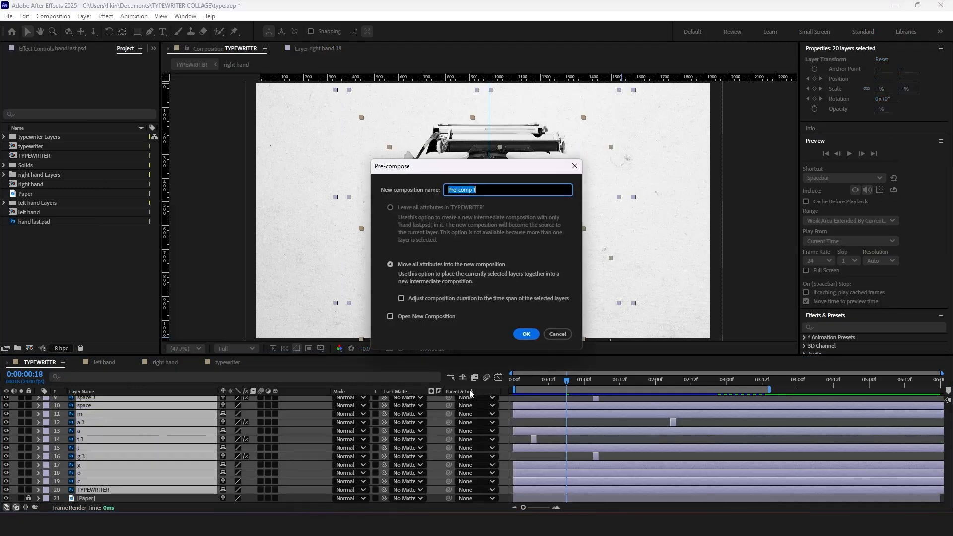
Pre-compose the twenty selected layers into a MAIN layer scaled to 79%
{"action": "left_click", "coordinate": [525, 333]}
{"action": "type", "text": "MAIN"}
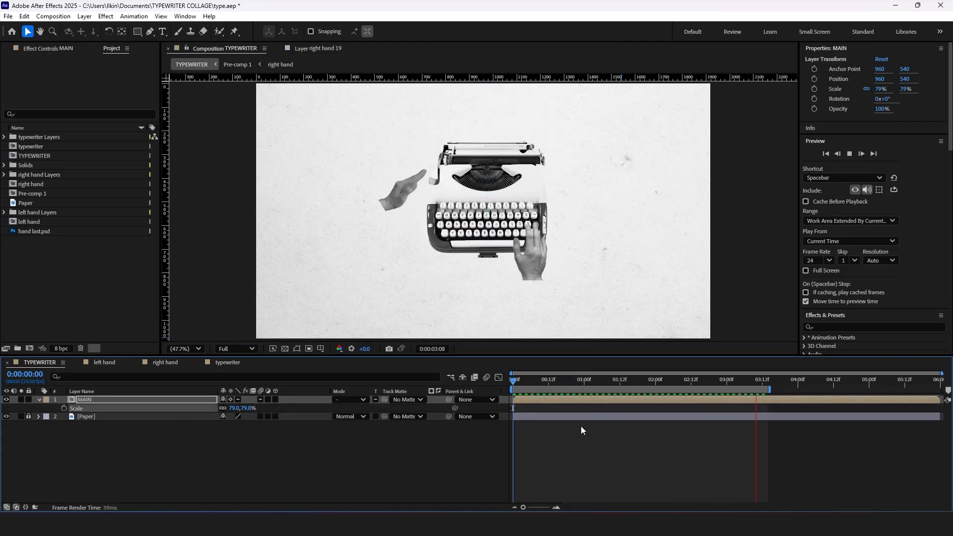
{"action": "left_click", "coordinate": [547, 378]}
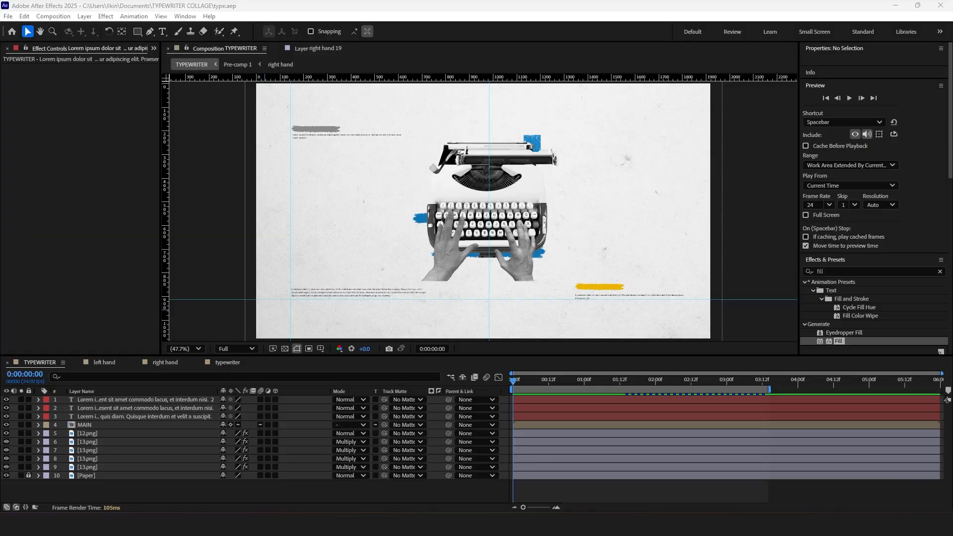
{"action": "mouse_move", "coordinate": [169, 500]}
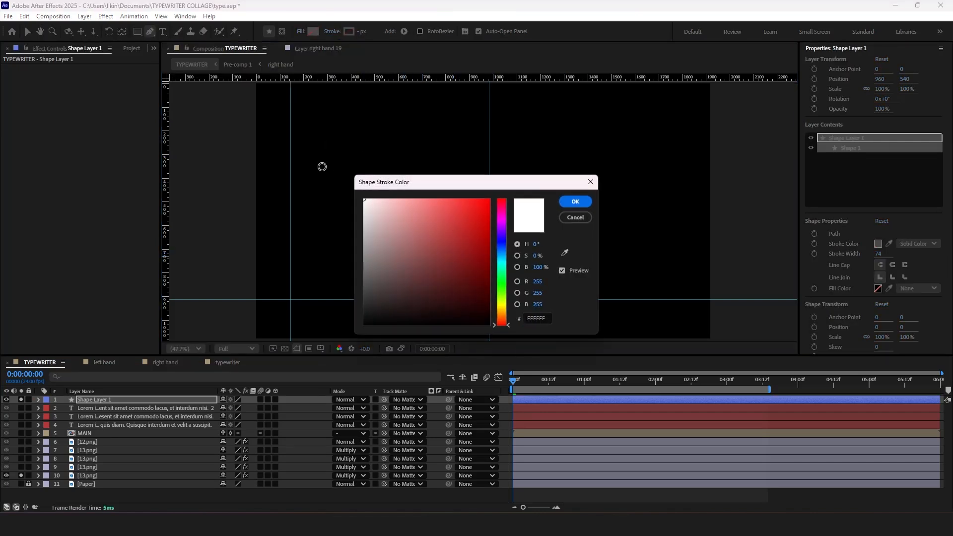
Give the shape layer a white 98 px stroke and move it just above 13.png
{"action": "left_click", "coordinate": [573, 202]}
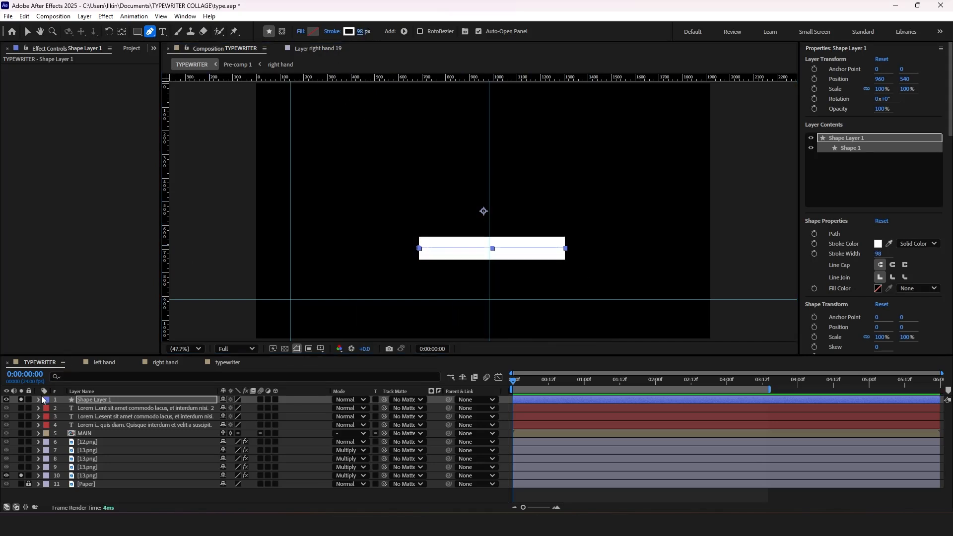
{"action": "left_click_drag", "start_coordinate": [95, 399], "coordinate": [94, 466]}
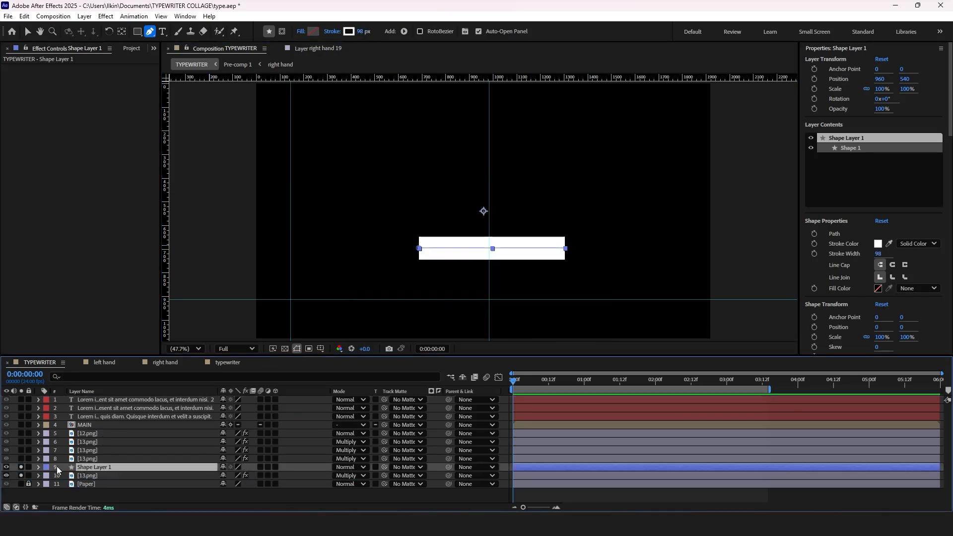
{"action": "left_click", "coordinate": [36, 467]}
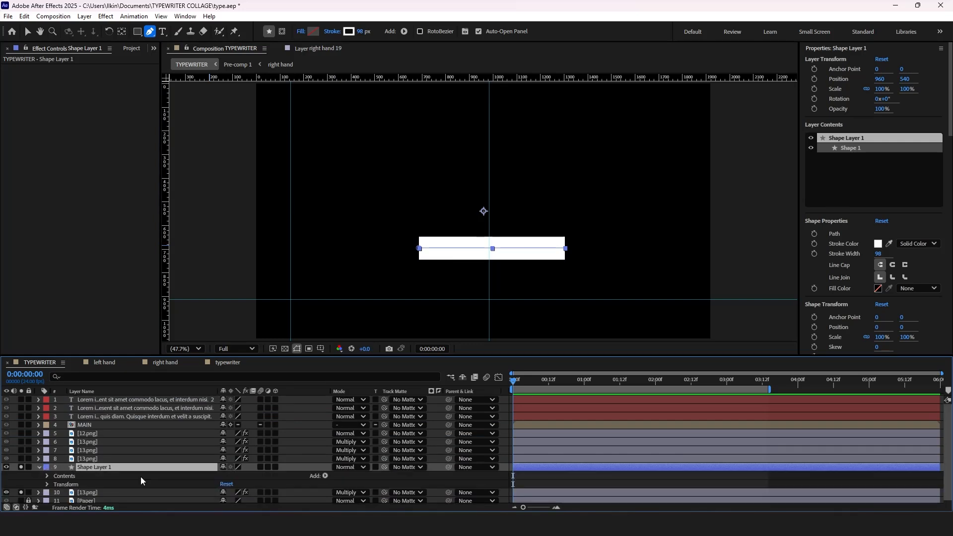
Add Trim Paths to the line shape and keyframe its End to wipe the brush stroke in
{"action": "left_click", "coordinate": [325, 475]}
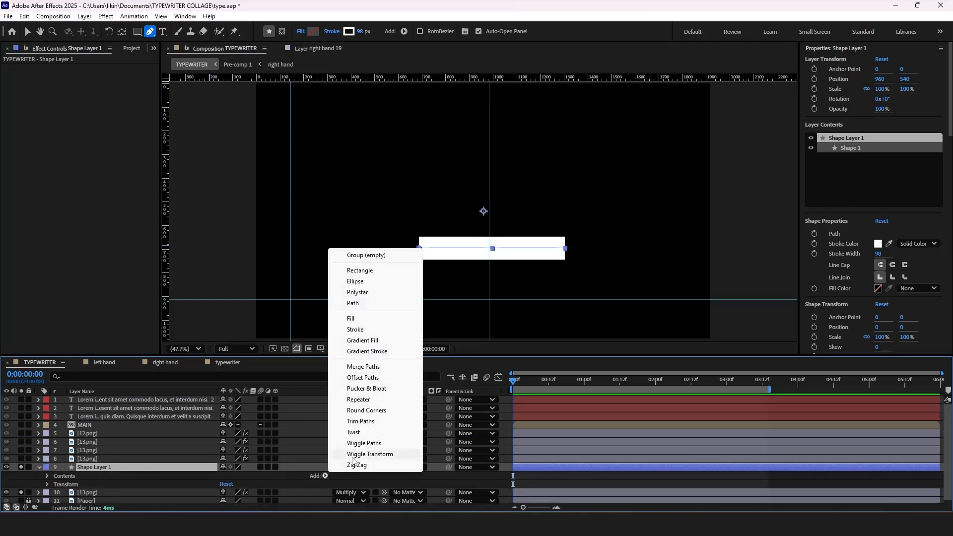
{"action": "left_click", "coordinate": [359, 421]}
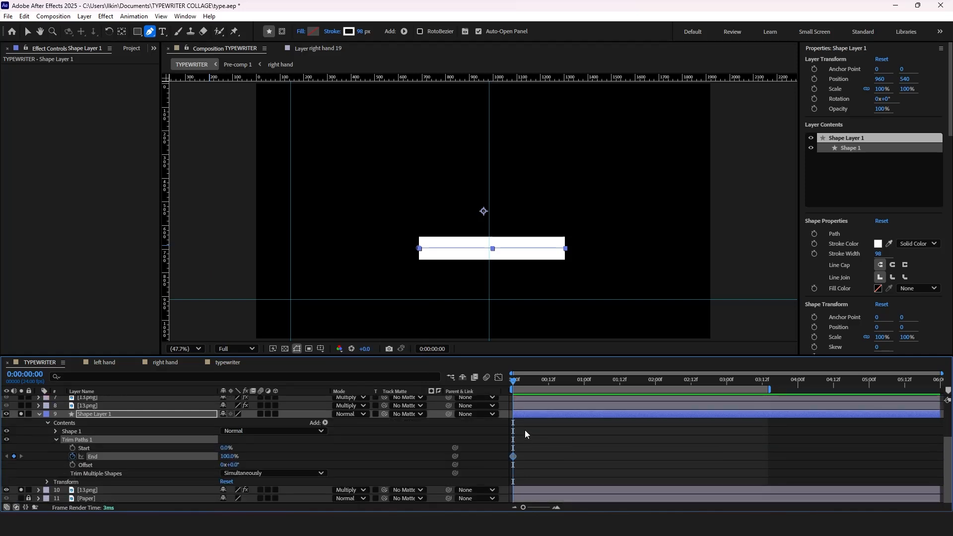
{"action": "left_click", "coordinate": [534, 379]}
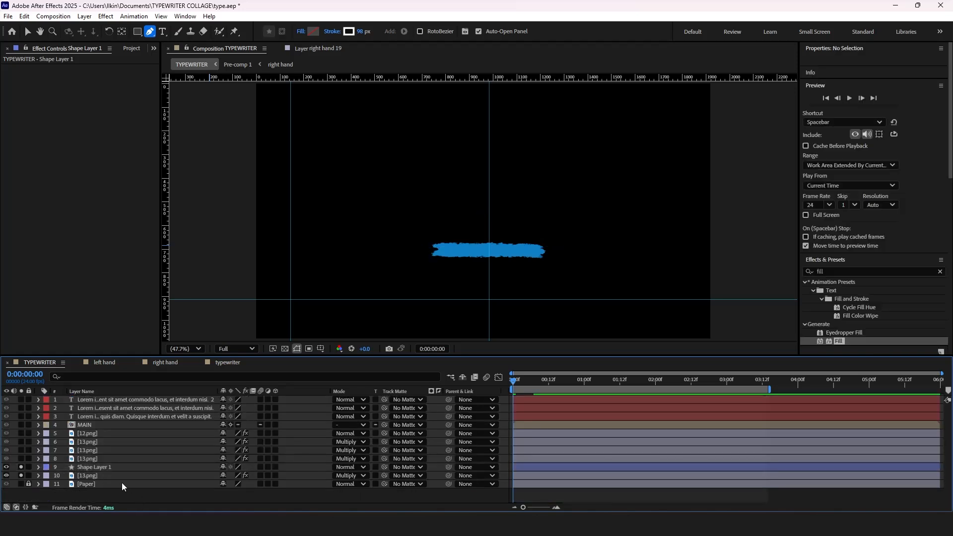
{"action": "left_click", "coordinate": [406, 475]}
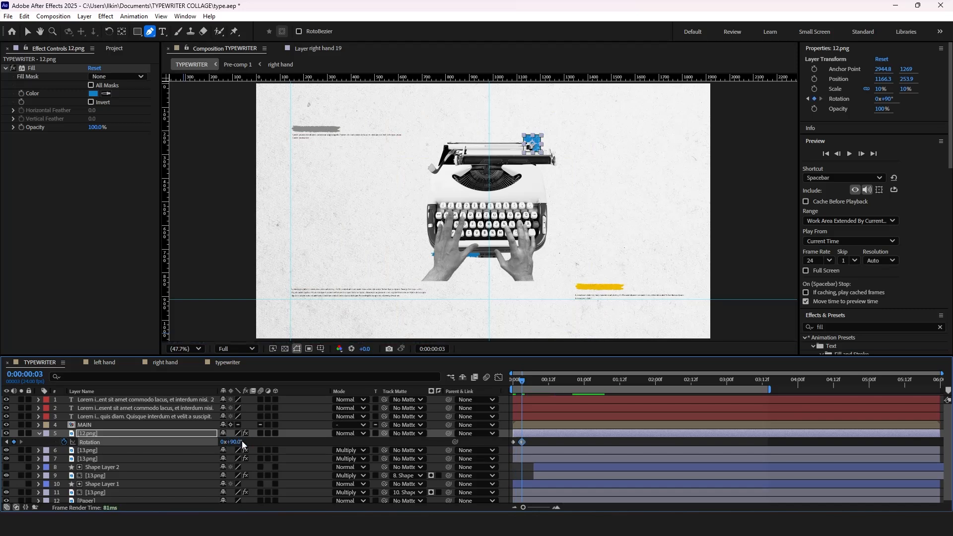
Keyframe 12.png's Rotation to 90° then 180° and loop it with a loopOut() expression
{"action": "left_click", "coordinate": [524, 379]}
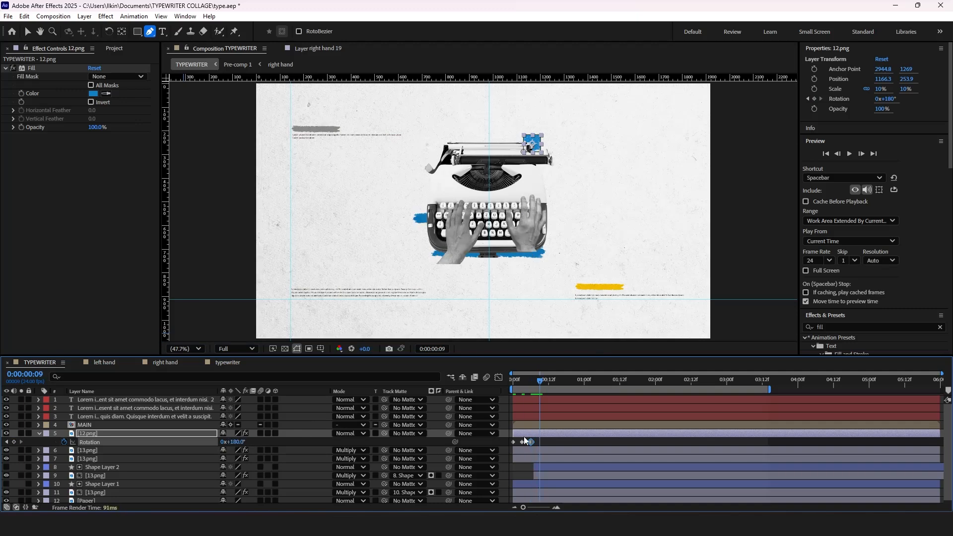
{"action": "right_click", "coordinate": [526, 441]}
{"action": "type", "text": "loopOut()"}
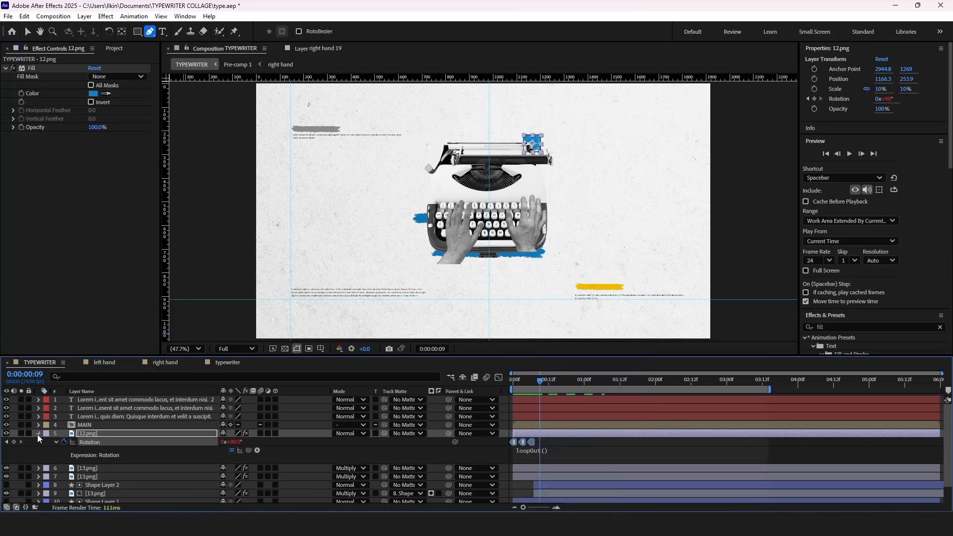
{"action": "right_click", "coordinate": [538, 304]}
{"action": "type", "text": "curves"}
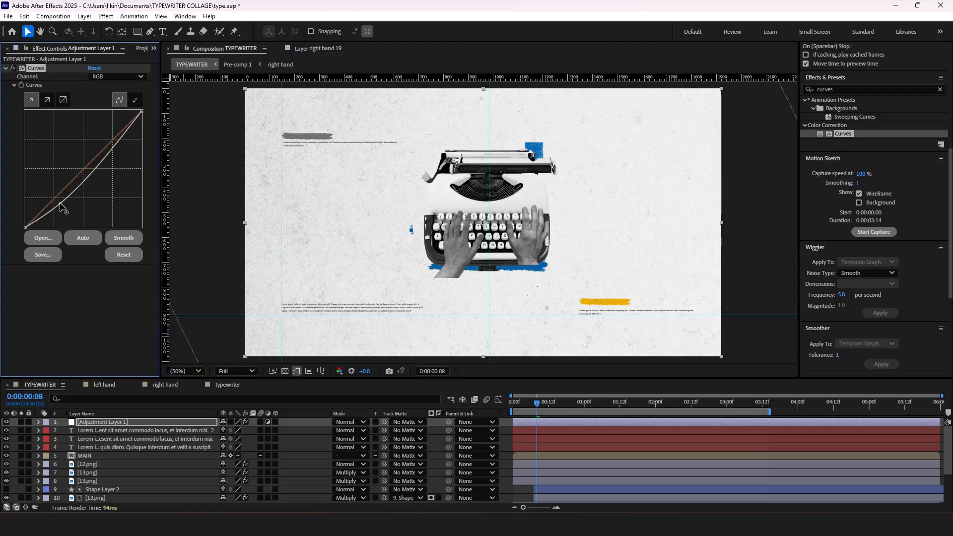
Bend the adjustment layer's RGB Curves into an S shape to boost contrast
{"action": "left_click_drag", "start_coordinate": [60, 204], "coordinate": [111, 134]}
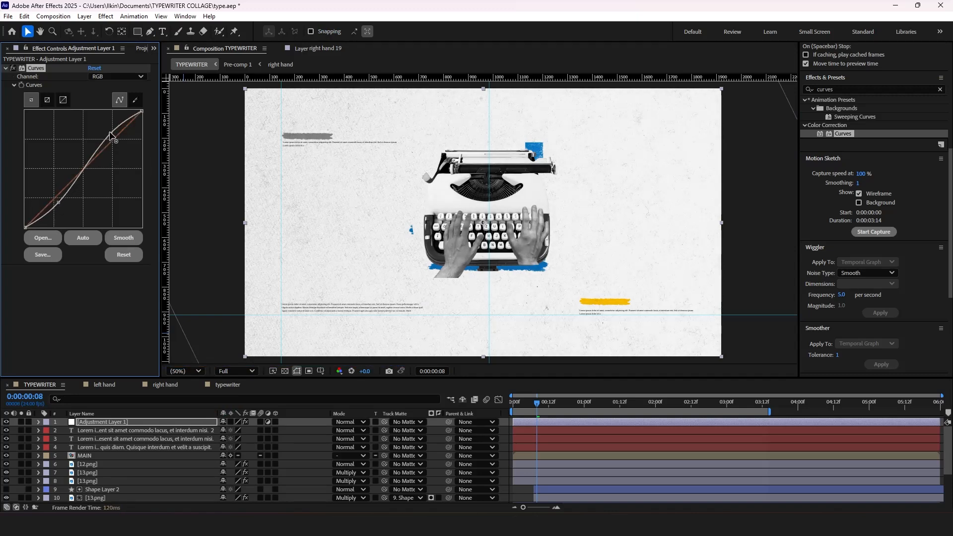